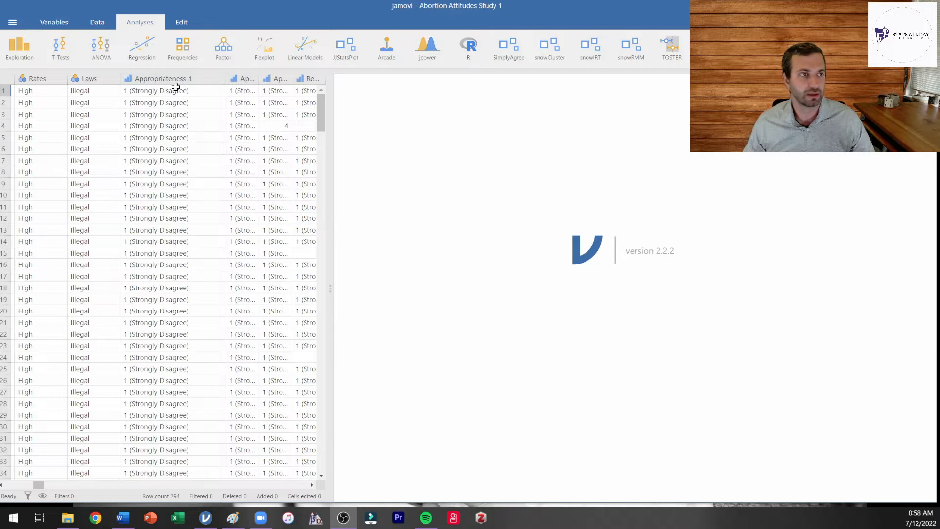
mouse_move(98, 105)
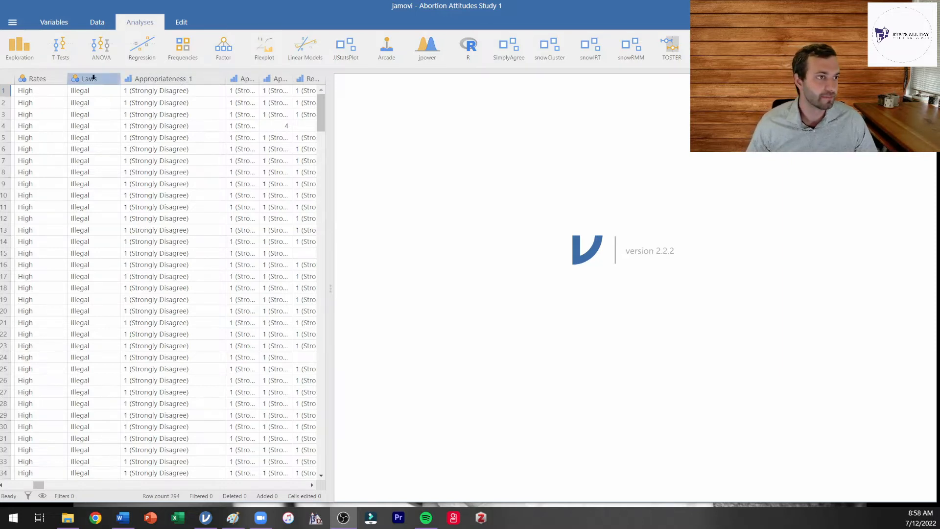
Inspect the Laws variable's setup to check its group levels
double_click(90, 78)
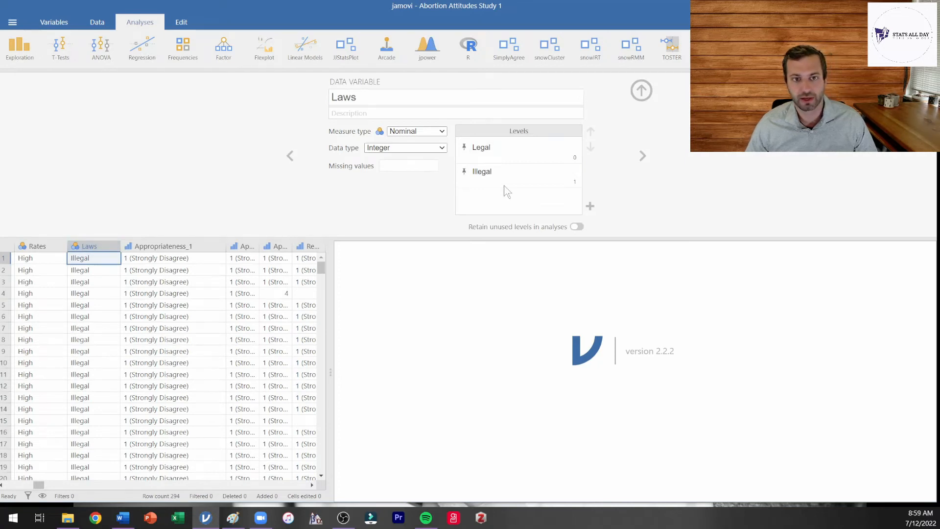
left_click(500, 147)
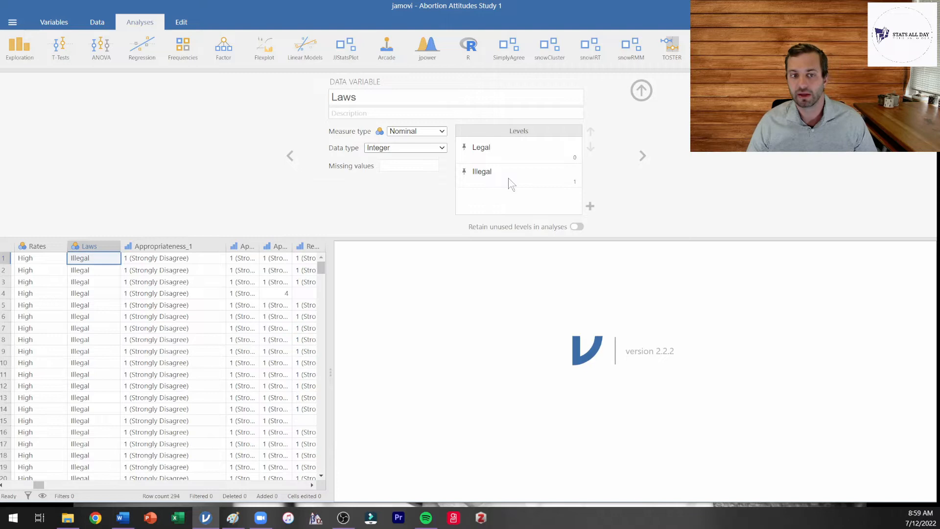
mouse_move(430, 209)
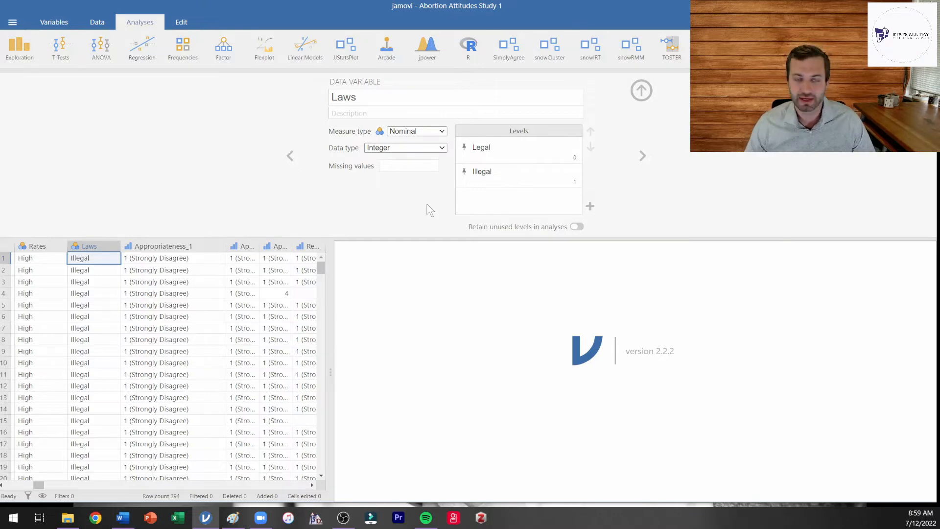
mouse_move(419, 230)
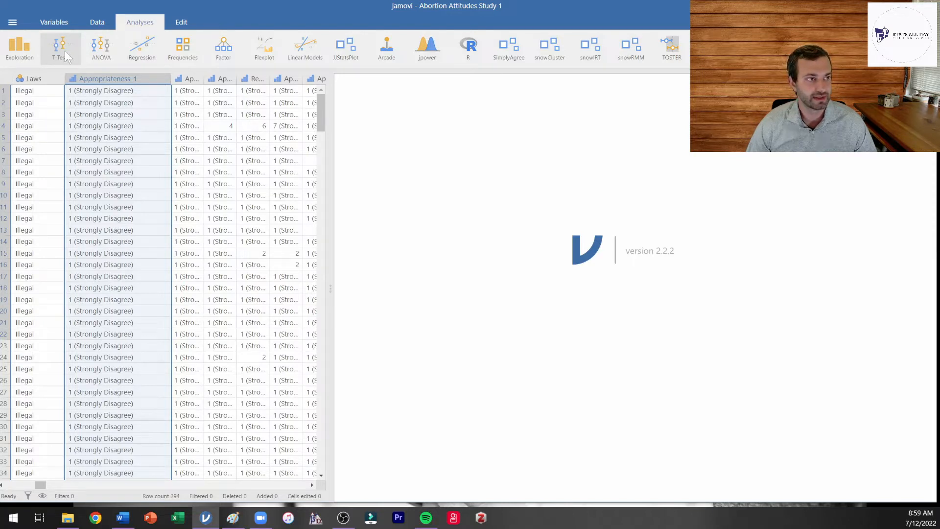
Run an Independent Samples T-Test with Laws as grouping variable and Appropriateness as dependent variable
left_click(59, 46)
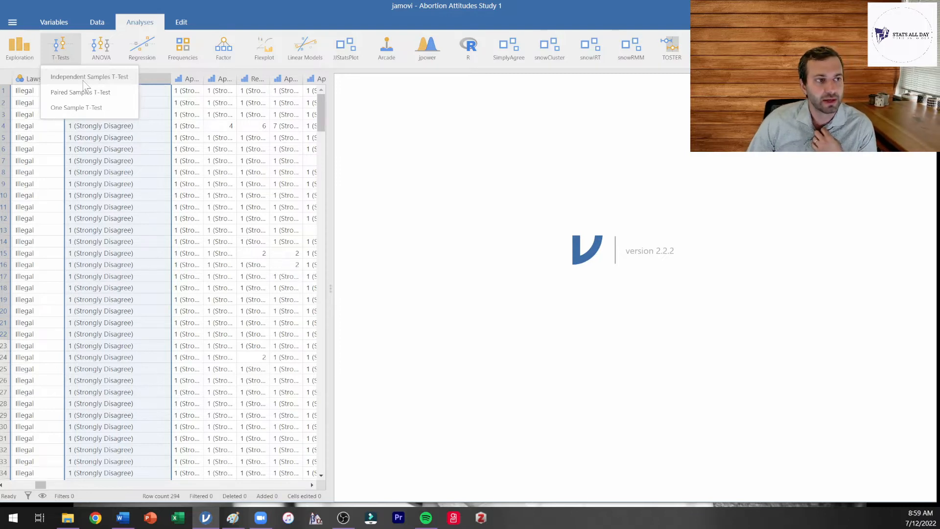
left_click(90, 77)
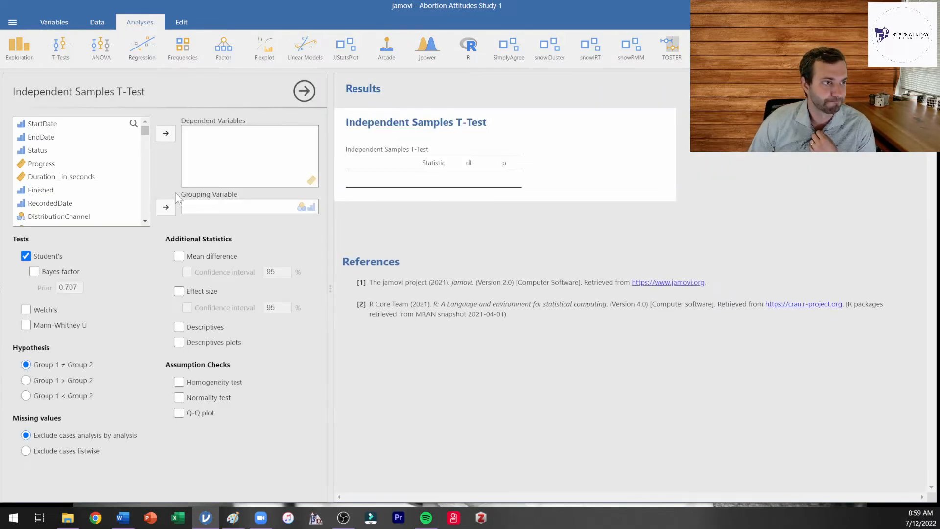
mouse_move(93, 141)
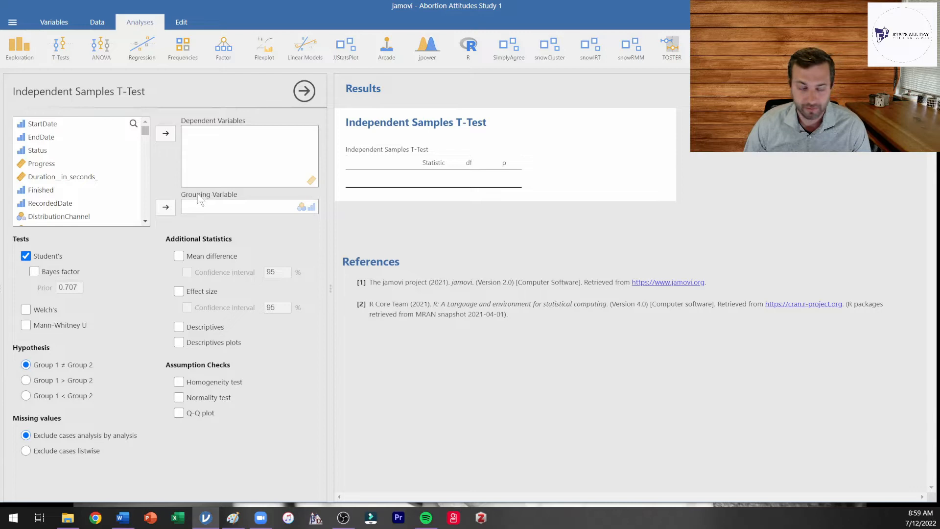
scroll("down", 3)
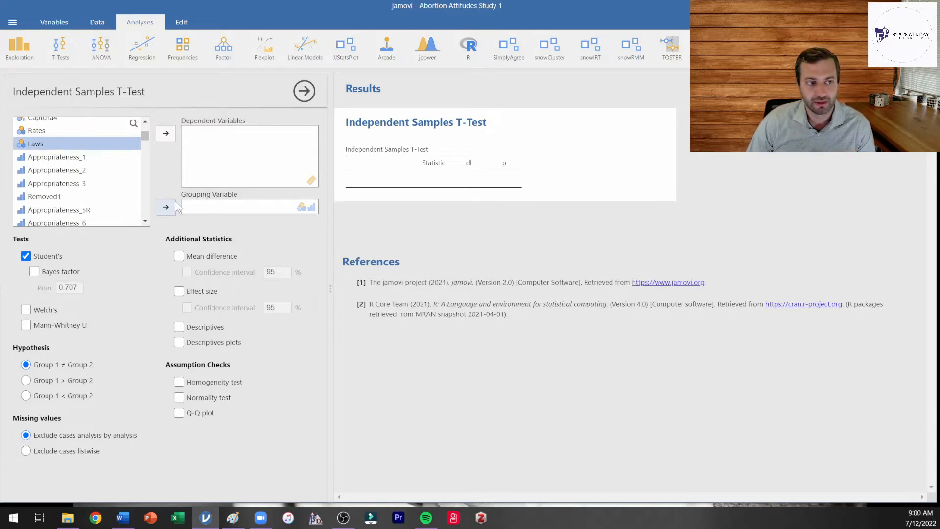
left_click(166, 207)
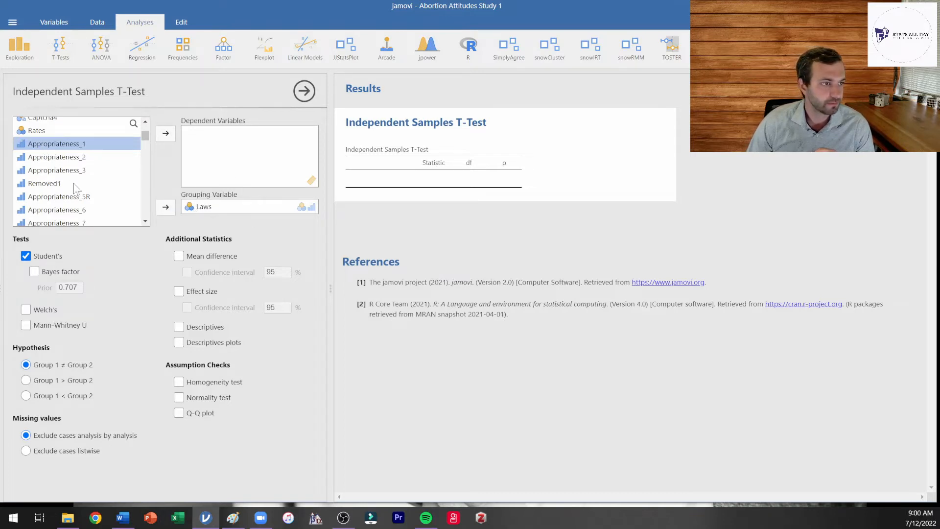
scroll("down", 3)
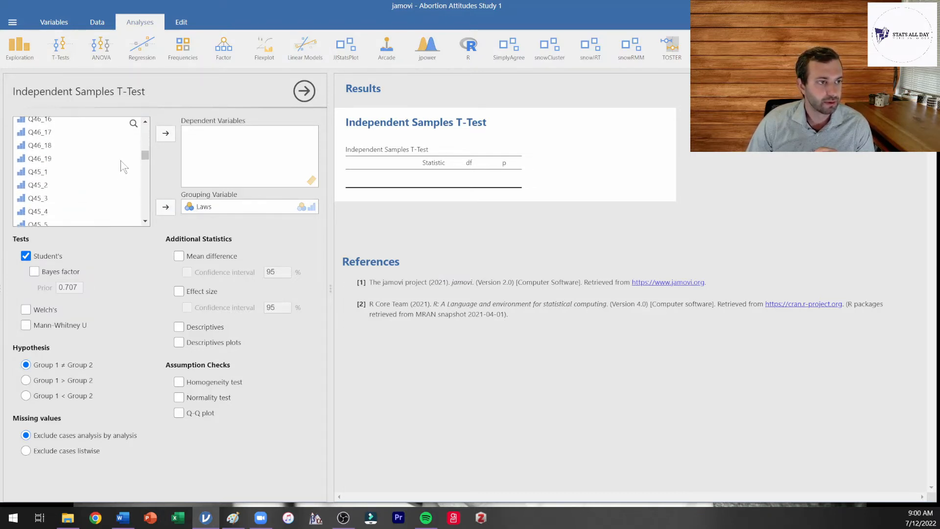
scroll("down", 3)
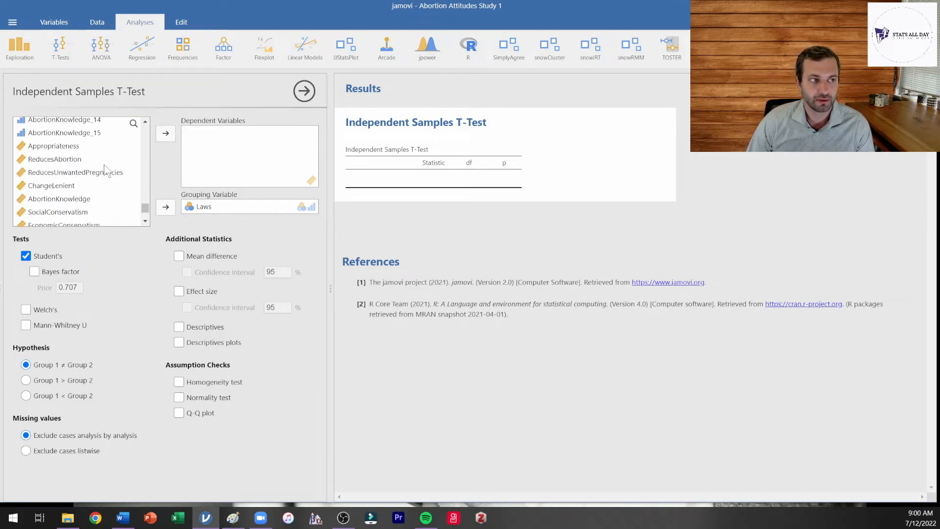
left_click_drag(52, 146, 247, 166)
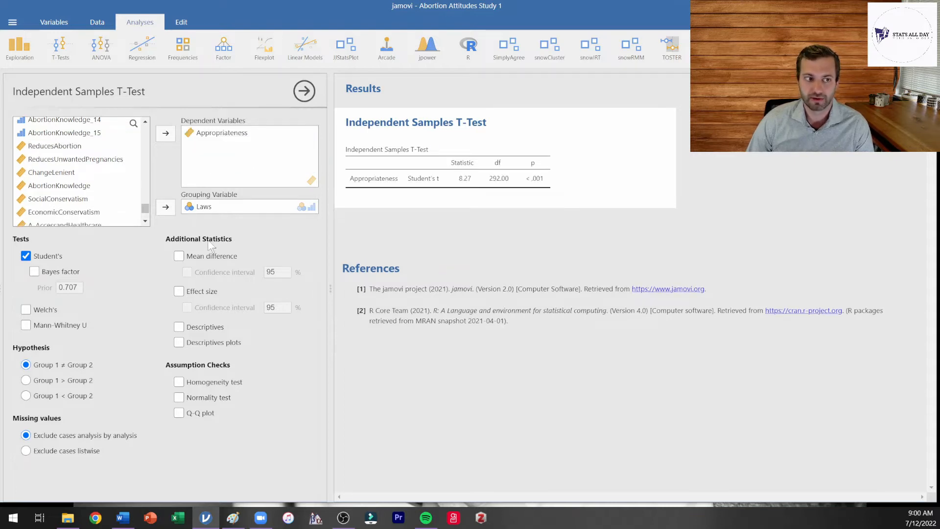
mouse_move(440, 151)
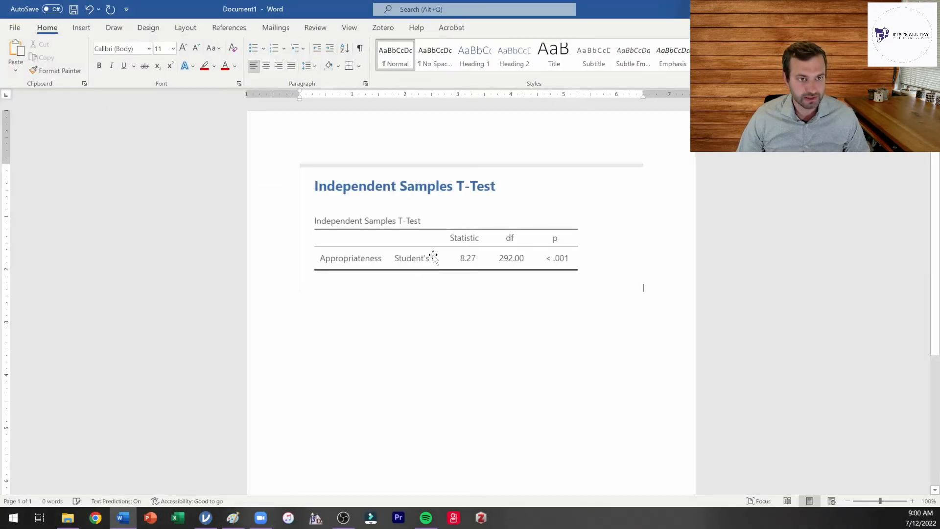
Enlarge the pasted jamovi results table image at the top of the Word document
left_click(432, 258)
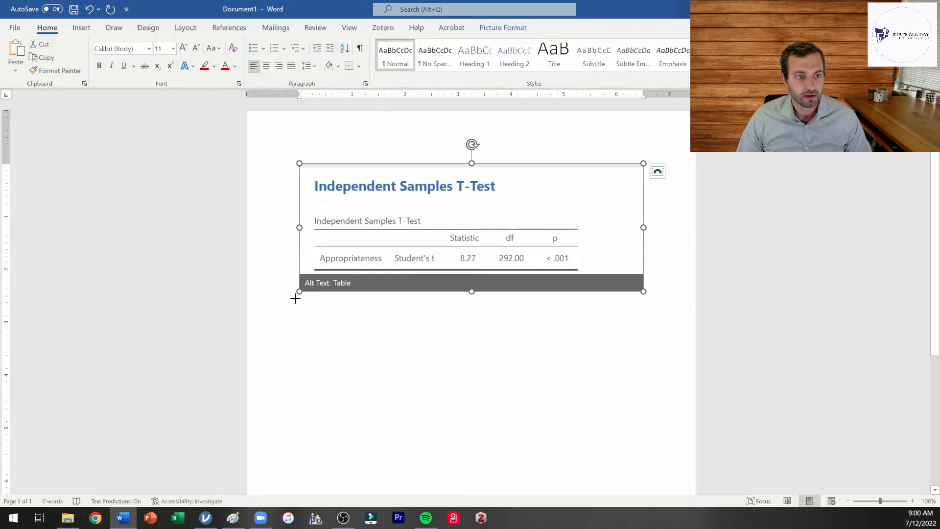
left_click_drag(643, 291, 695, 348)
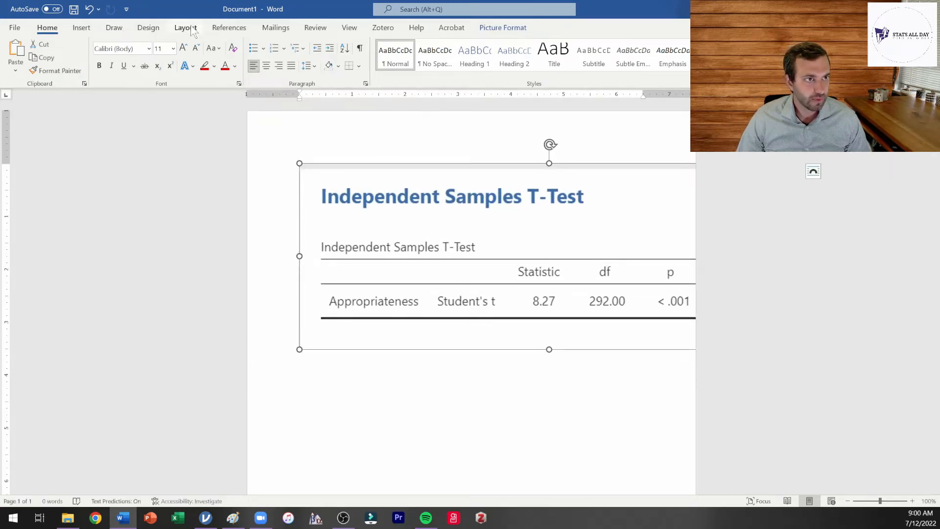
left_click(185, 28)
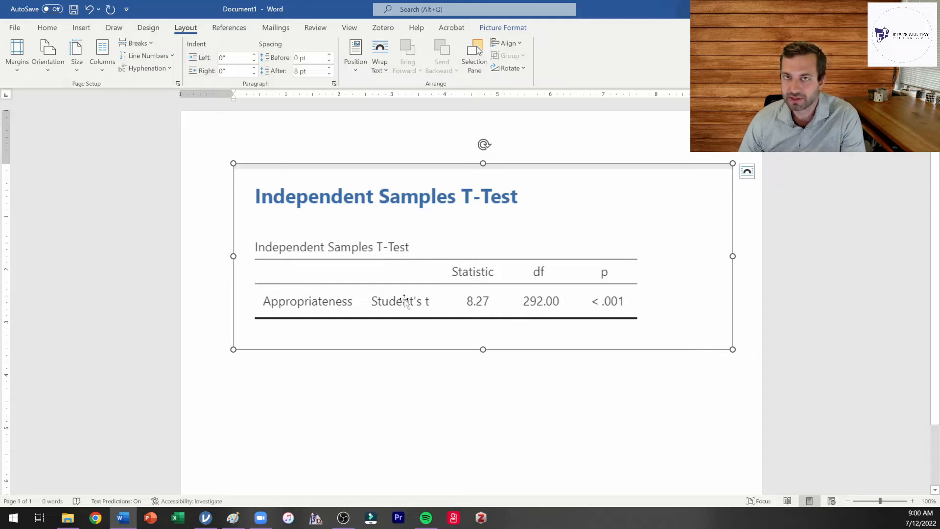
mouse_move(456, 282)
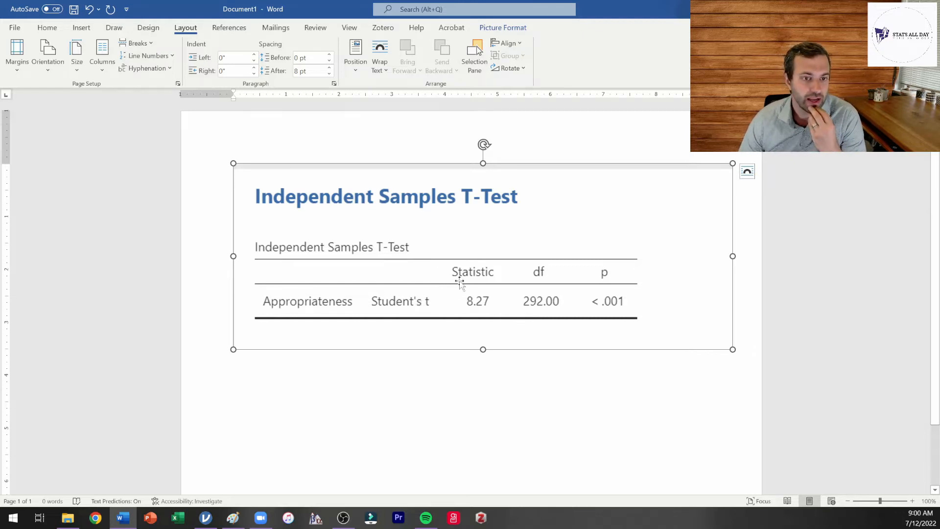
mouse_move(462, 302)
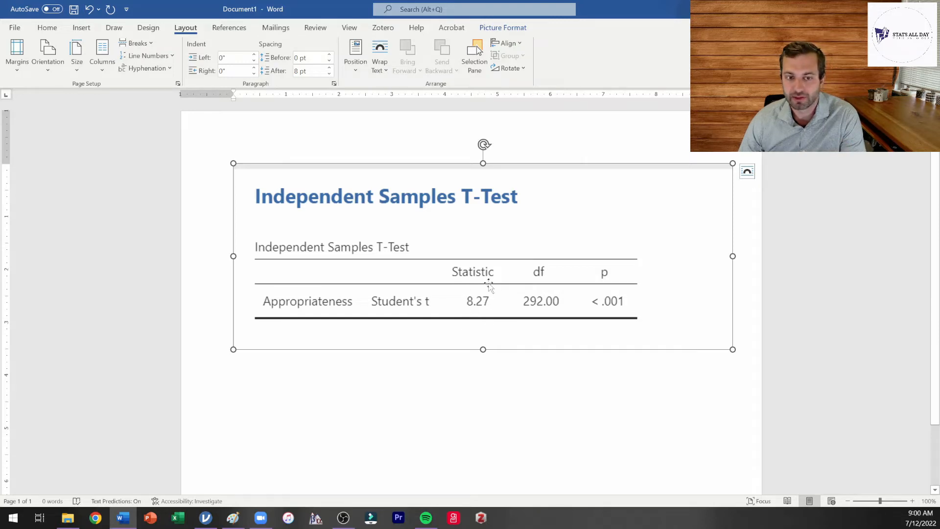
mouse_move(466, 317)
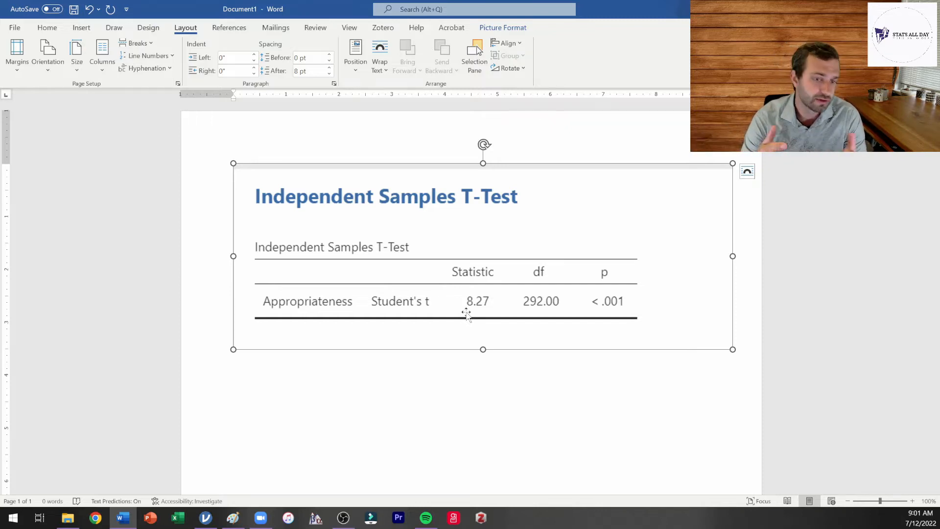
mouse_move(502, 294)
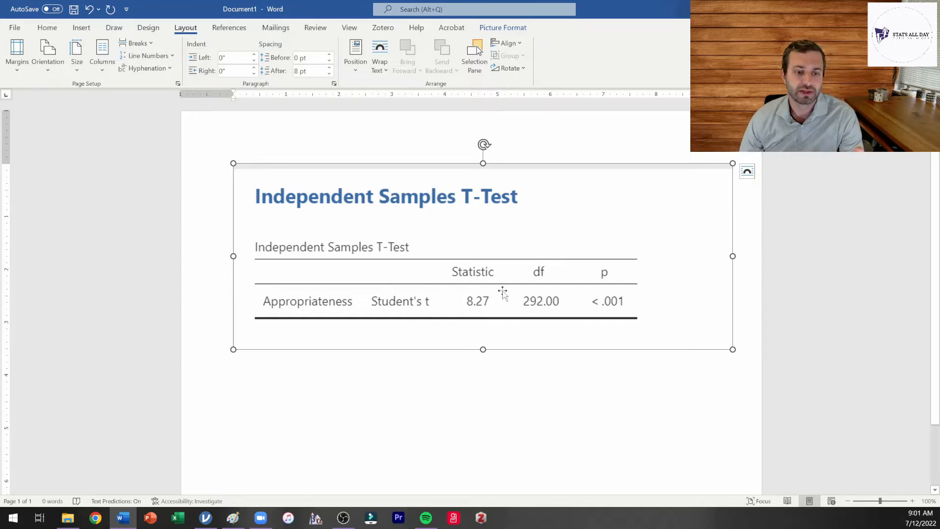
mouse_move(540, 305)
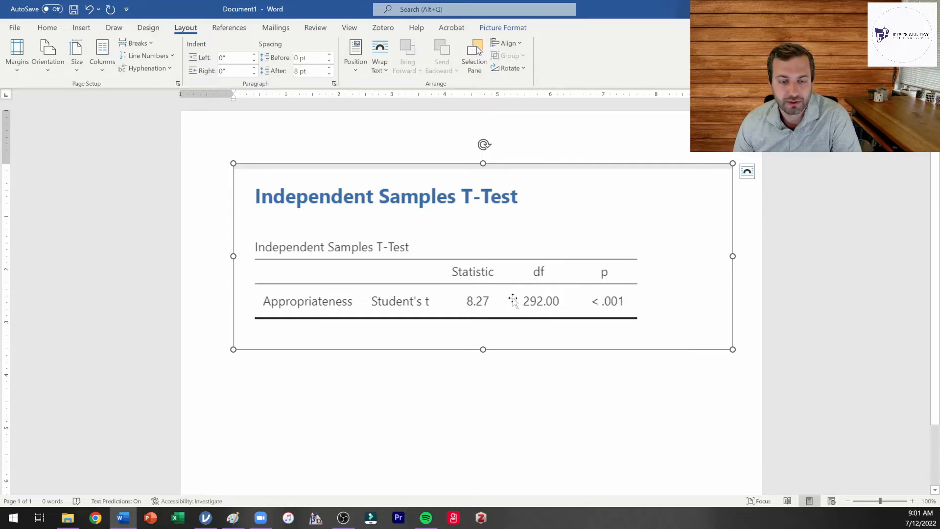
mouse_move(596, 301)
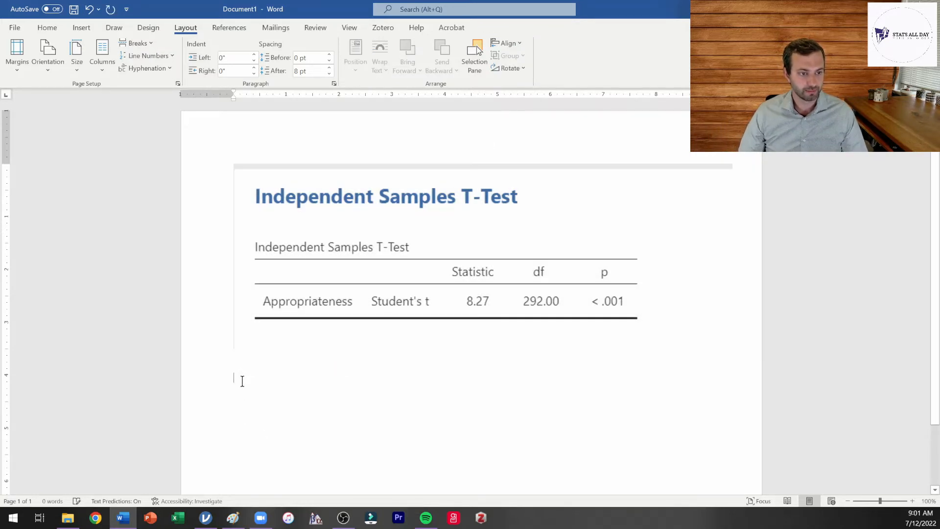
Write the opening sentence that laws significantly affected how appropriate participants perceived them, and select it
type("There was a s")
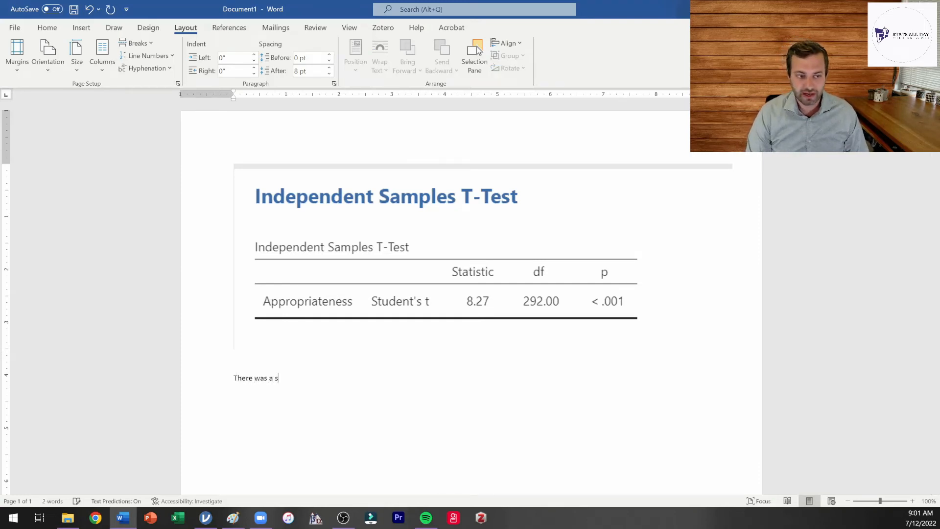
type("ignificant effect of laws on how a")
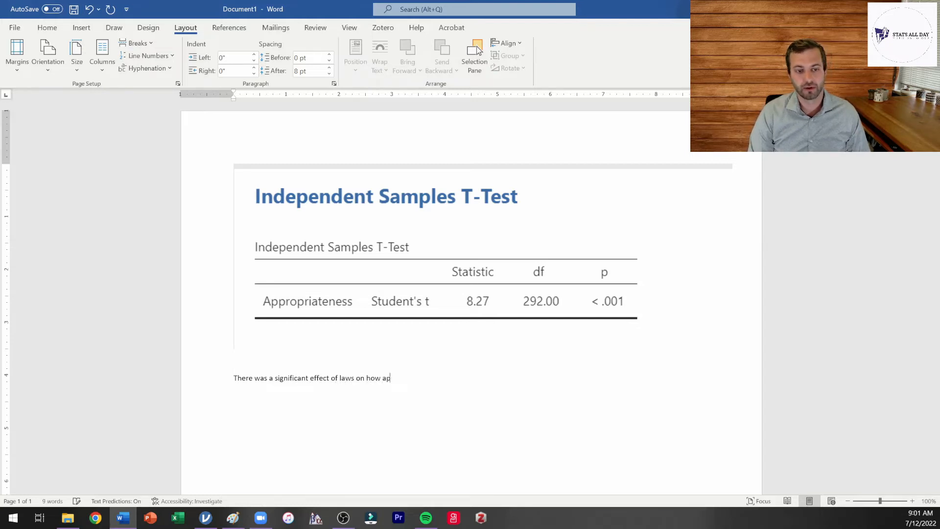
type("propriat")
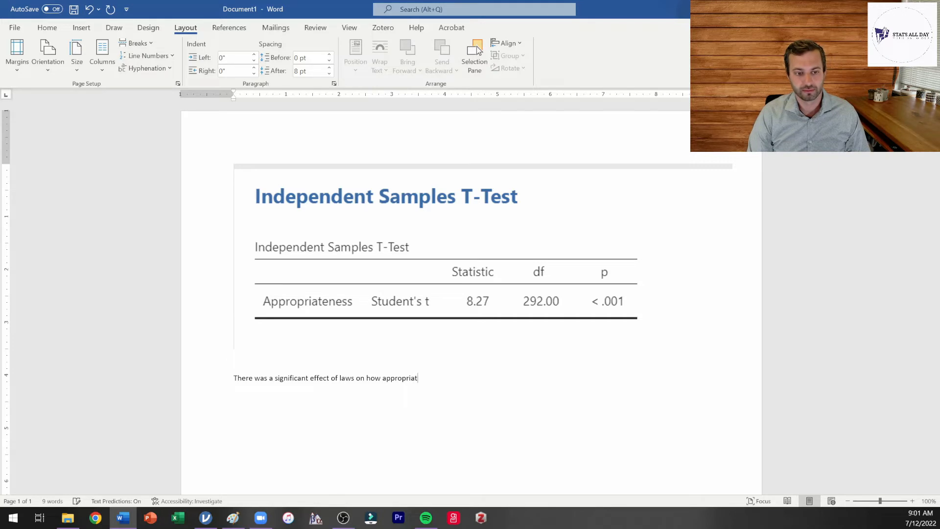
type("e participants perceived the laws to be.")
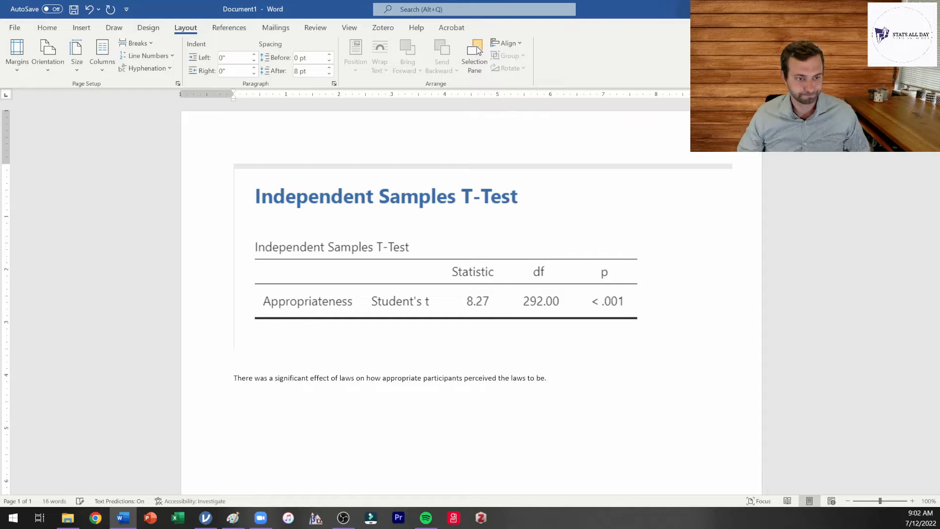
triple_click(388, 378)
type(", ")
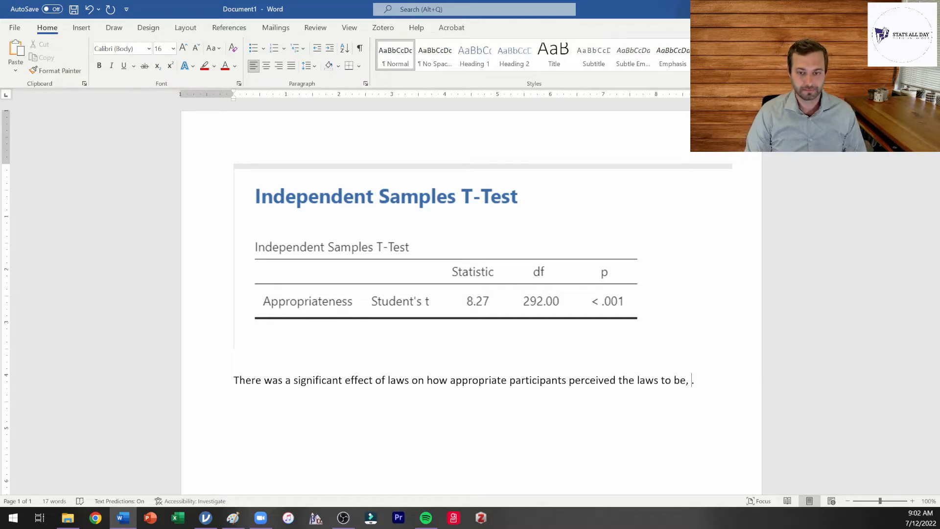
Append the test statistic t(292) = 8.27 to the results sentence with t italicized
type("t")
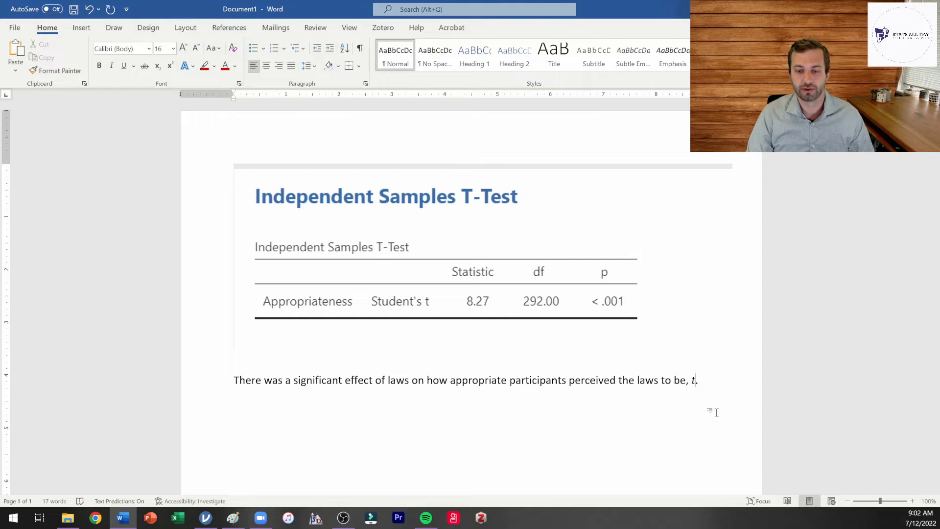
type("(")
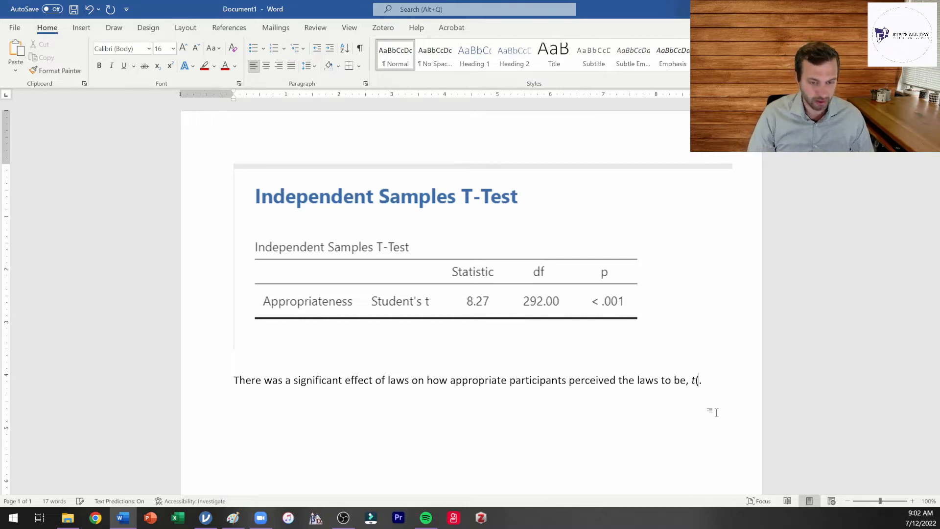
type("2")
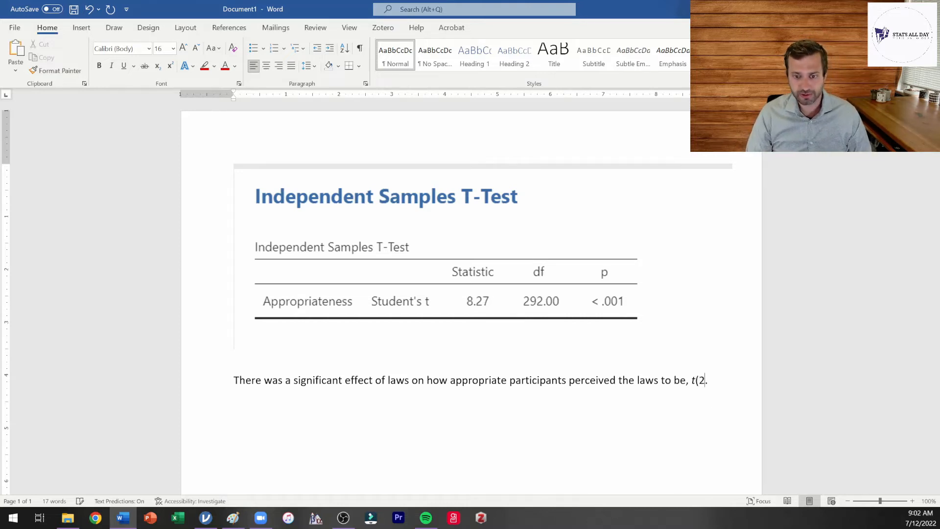
type("92.")
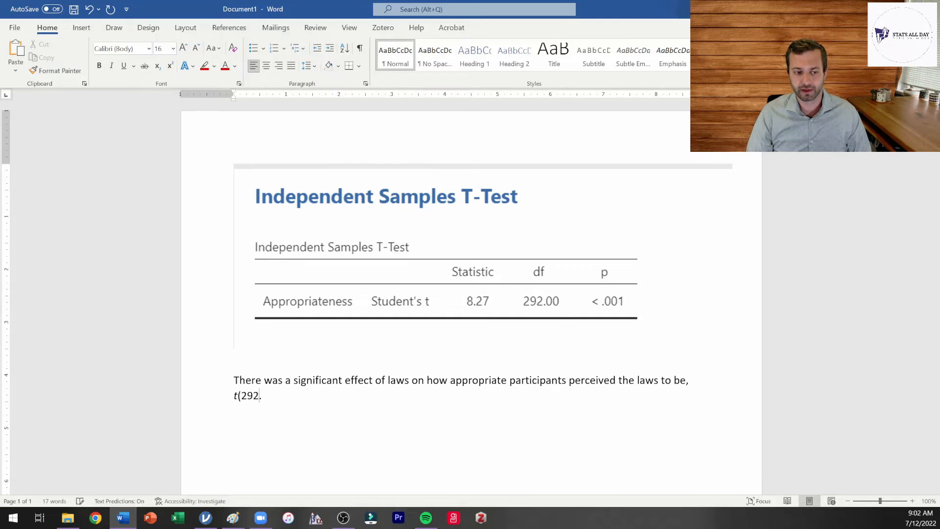
type(")")
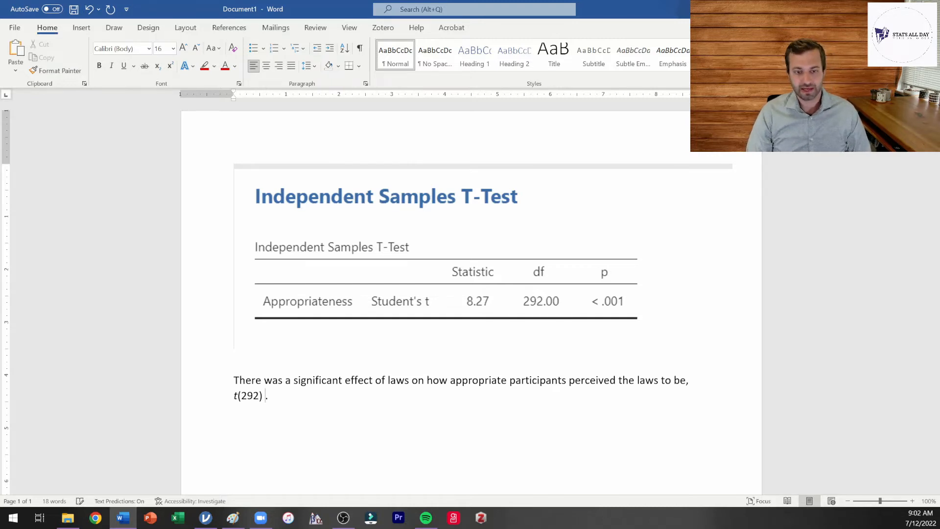
type("= 8.2.")
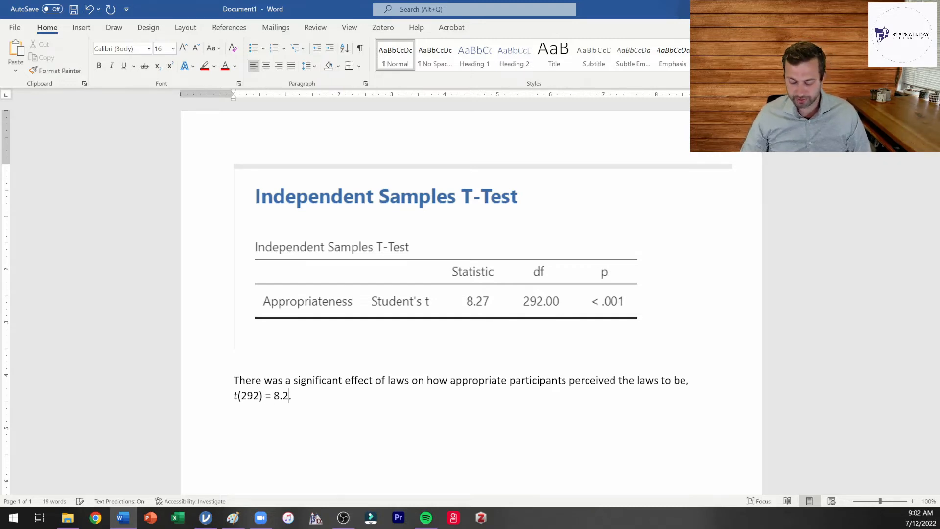
type("7.")
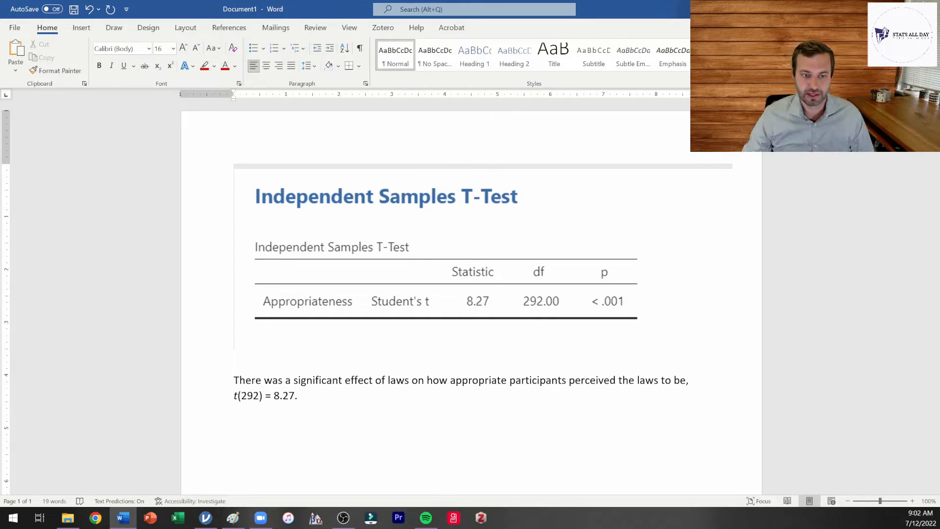
mouse_move(460, 327)
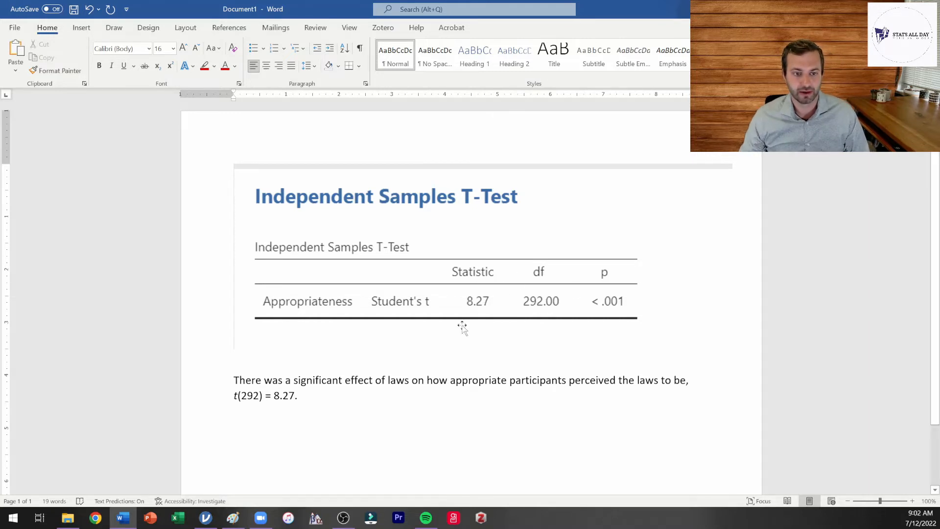
Finish the sentence with the p value, p < .001, with p italicized
type(",")
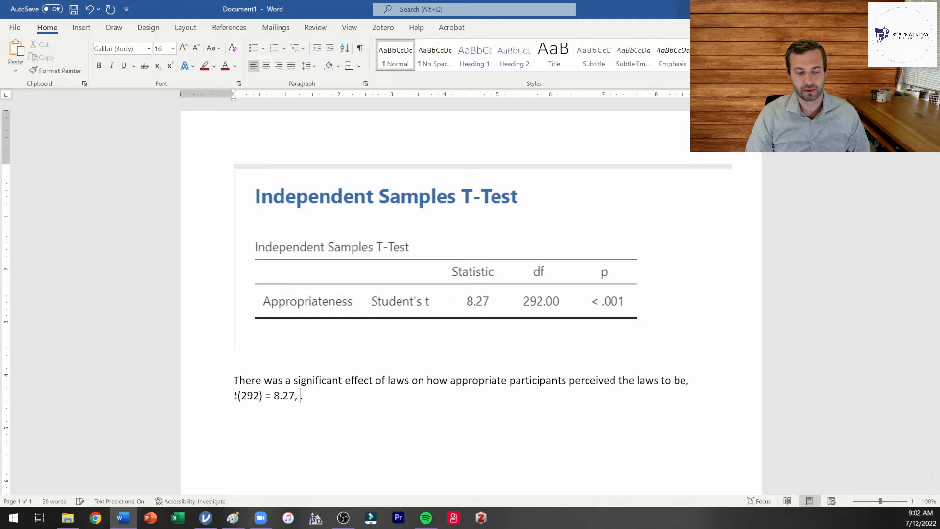
type("p")
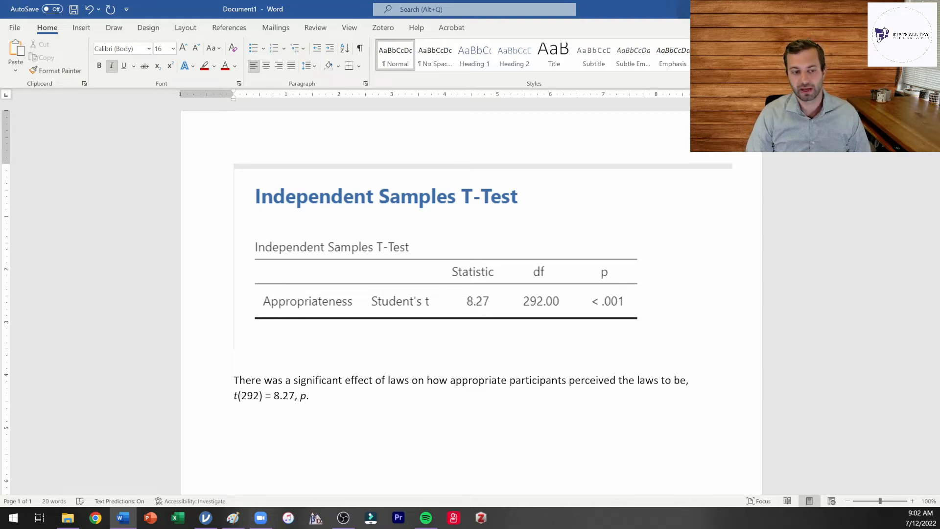
type("<")
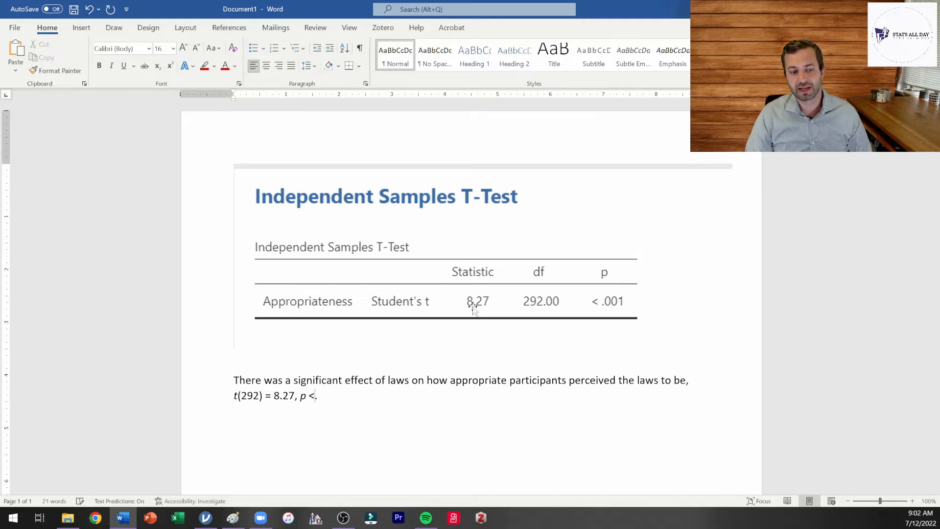
type(".001.")
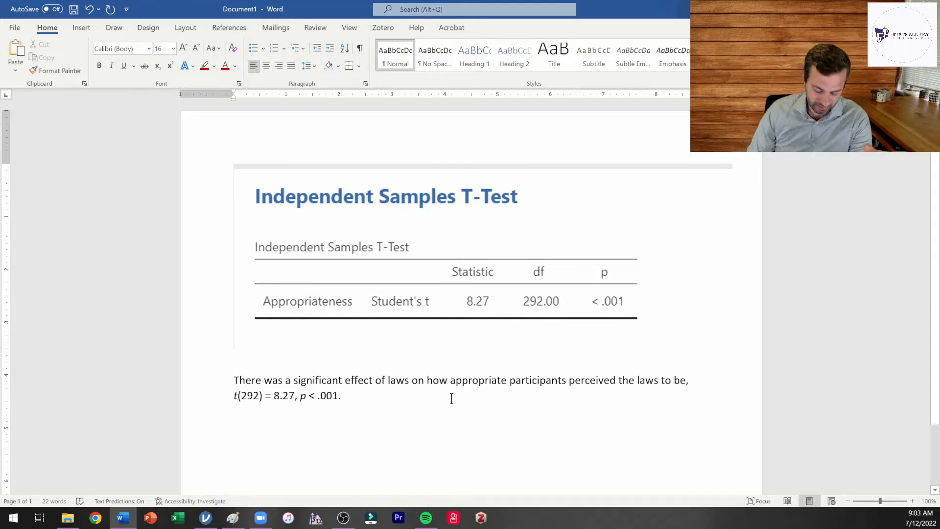
type("=")
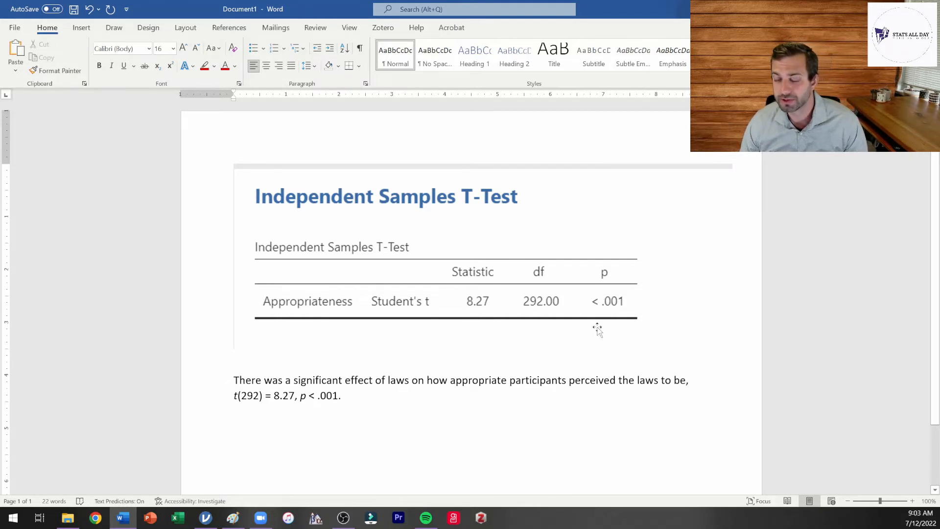
mouse_move(627, 293)
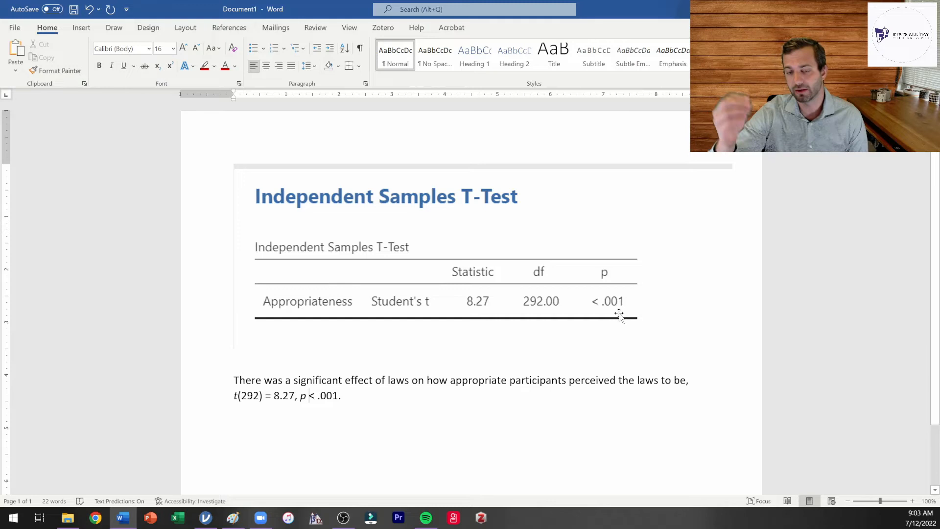
mouse_move(691, 309)
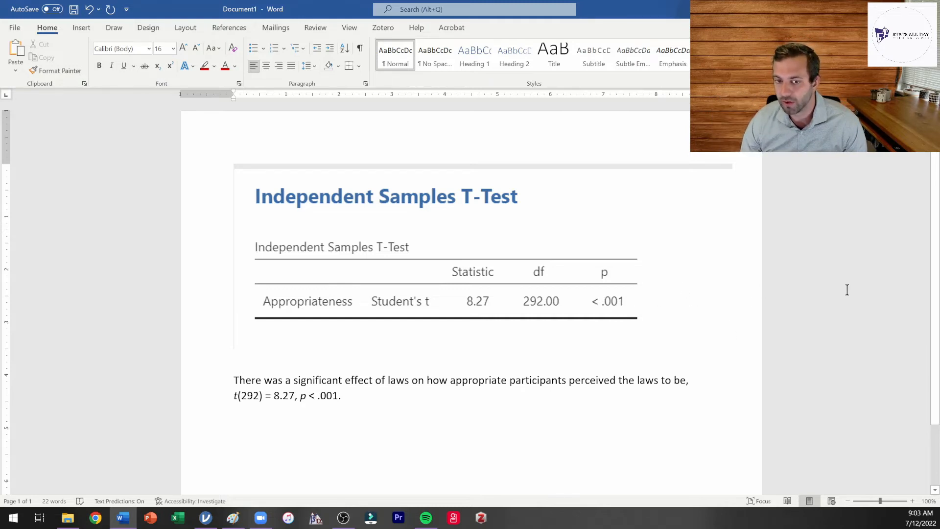
mouse_move(812, 283)
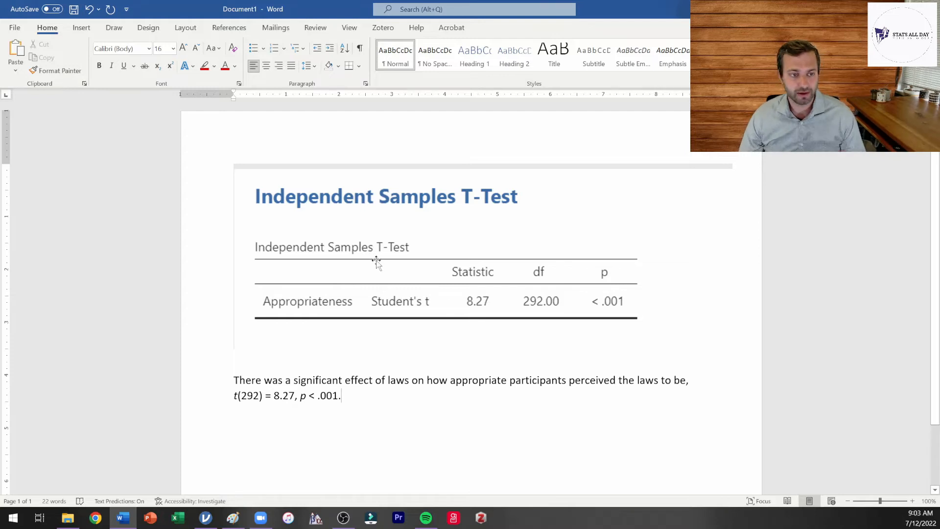
Delete the pasted t-test results table, leaving only the results sentence
left_click(377, 263)
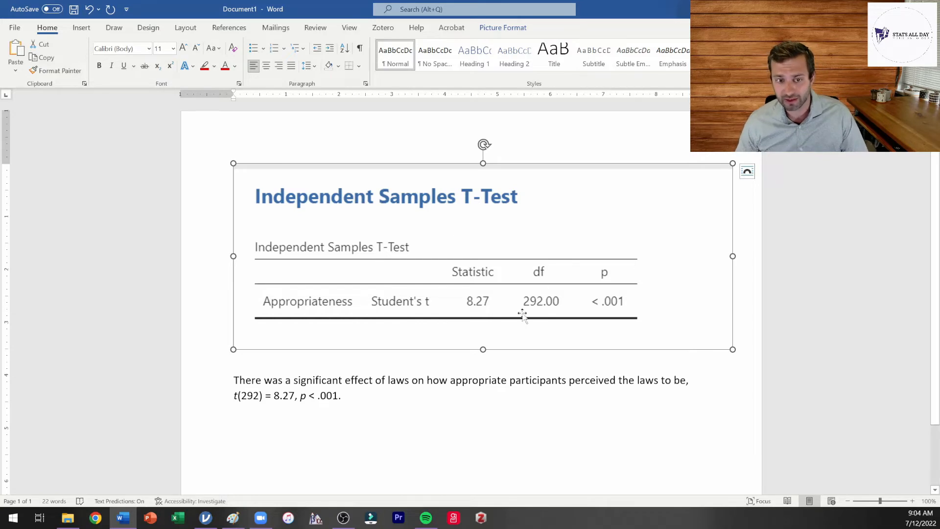
mouse_move(568, 358)
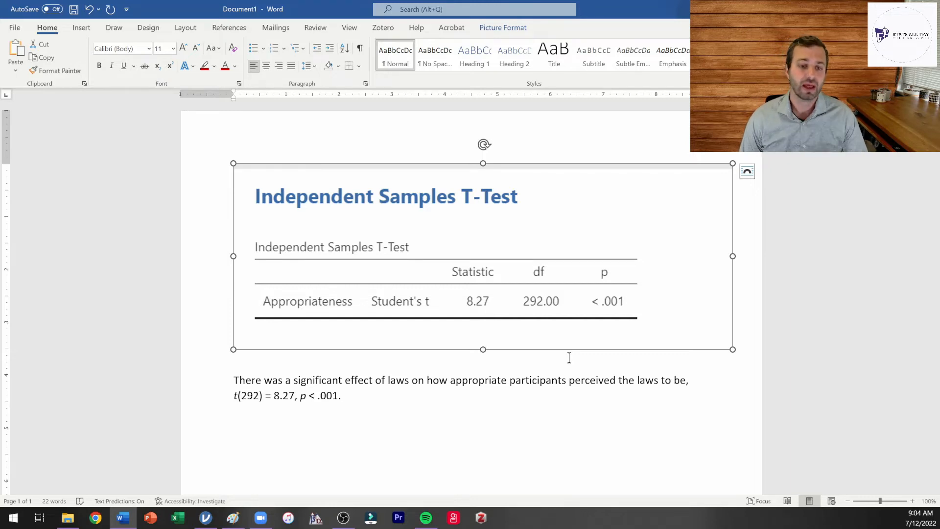
key("Delete")
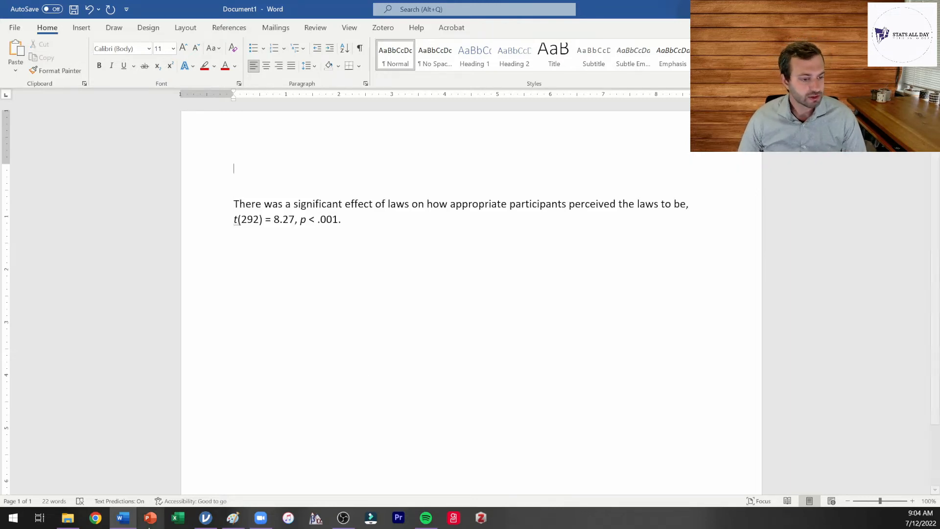
Back in jamovi, add Cohen's d effect size (0.96) to the t-test results
left_click(205, 517)
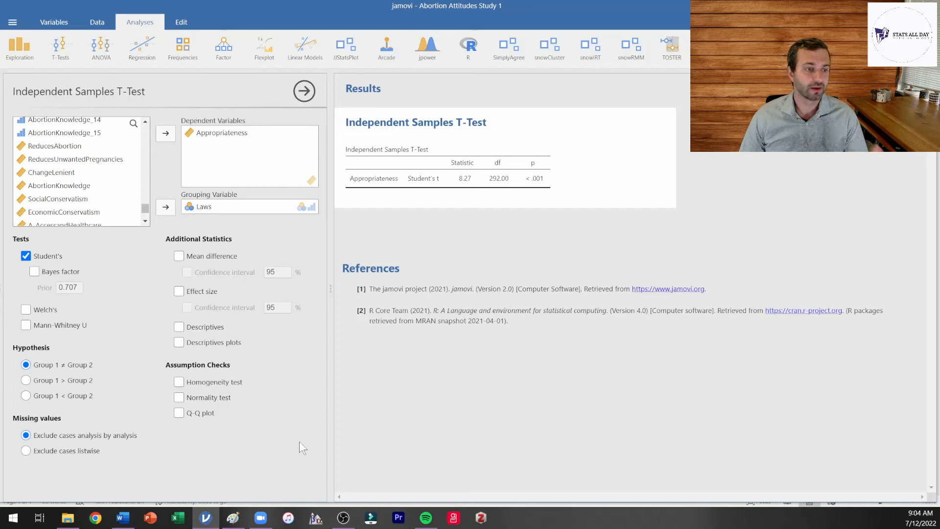
mouse_move(197, 347)
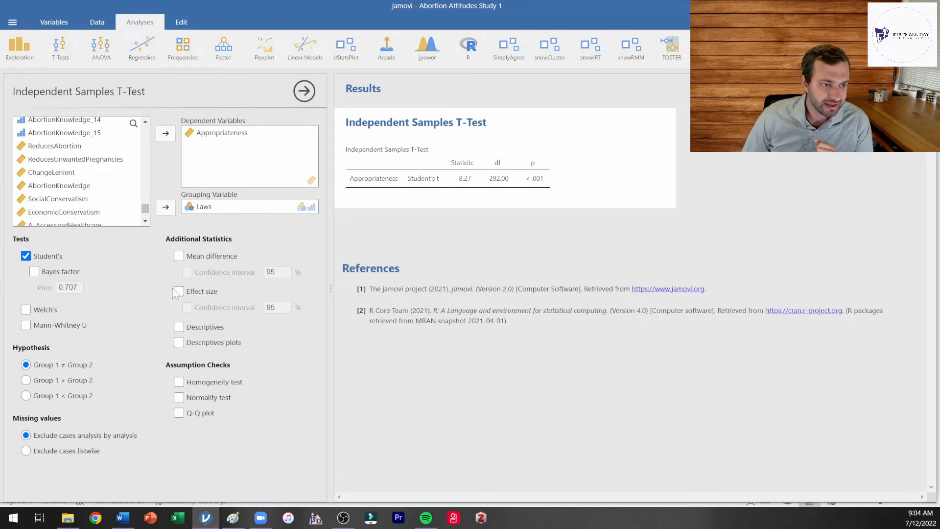
left_click(178, 292)
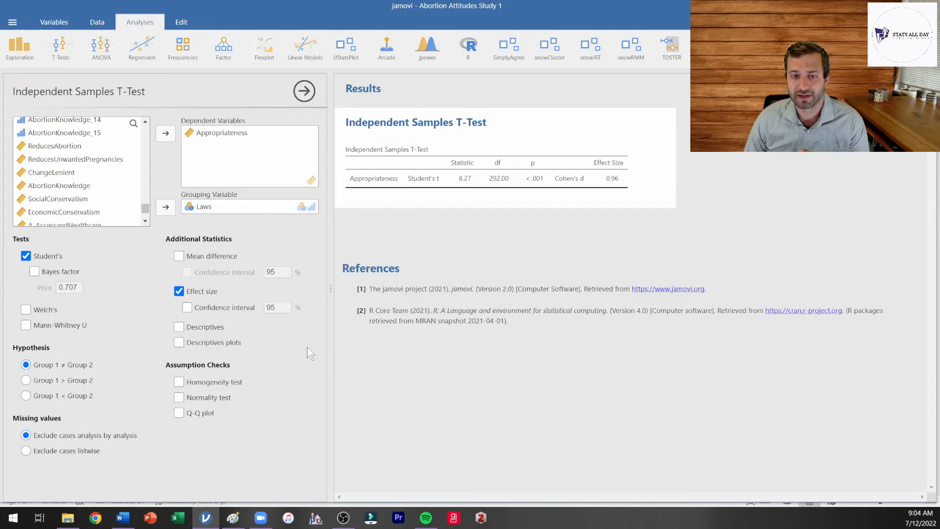
mouse_move(562, 185)
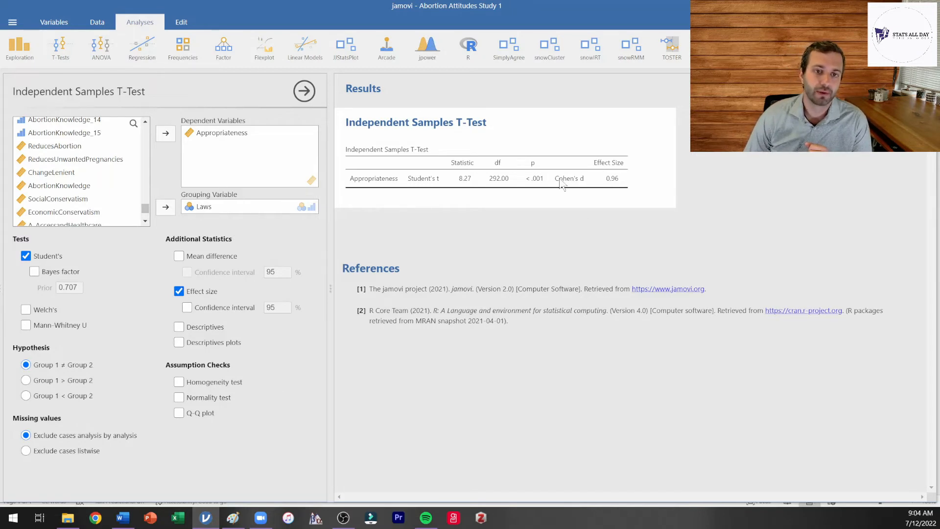
mouse_move(592, 184)
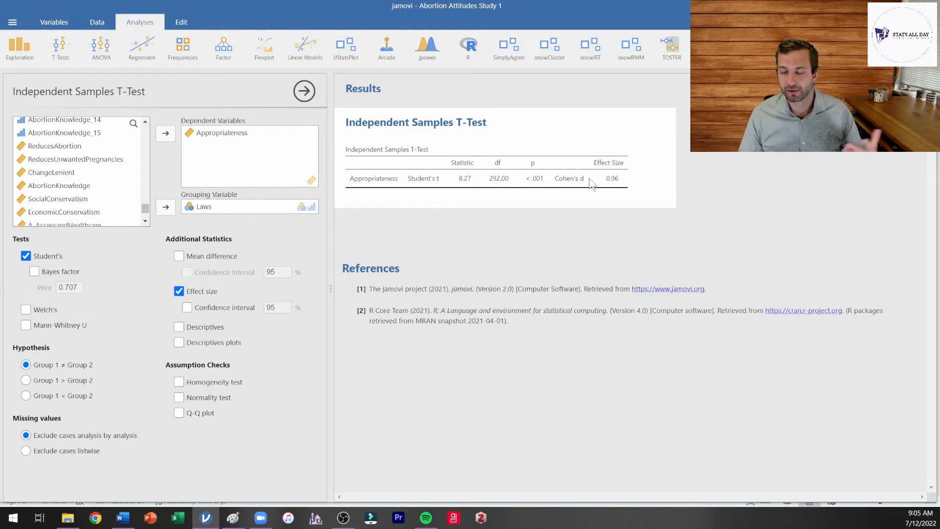
mouse_move(655, 163)
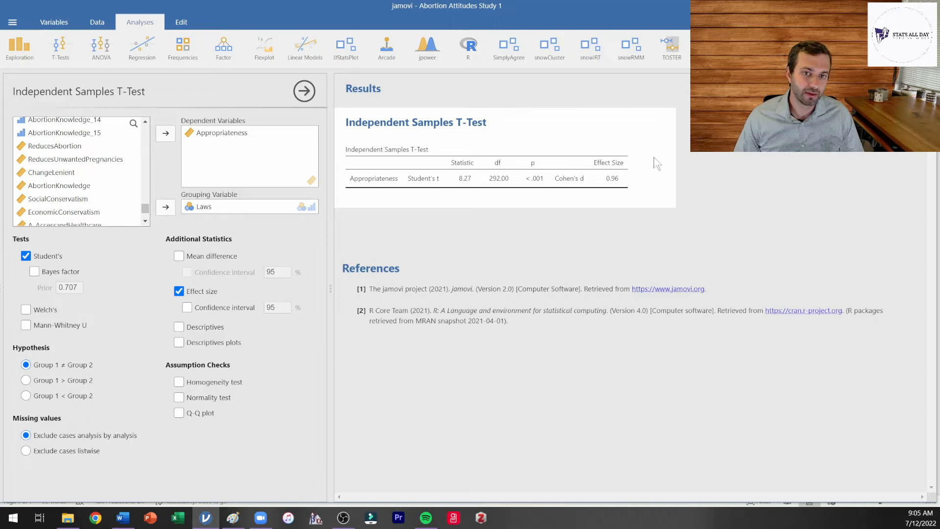
mouse_move(591, 151)
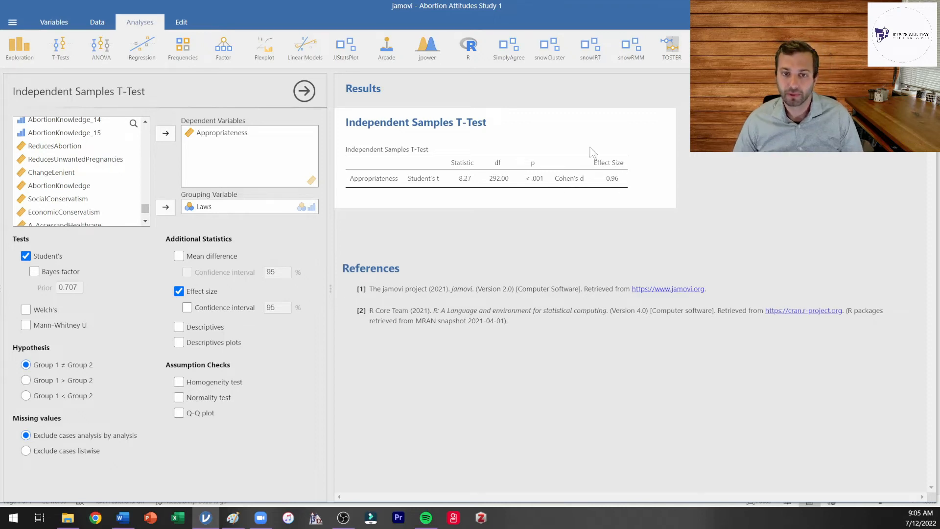
mouse_move(601, 191)
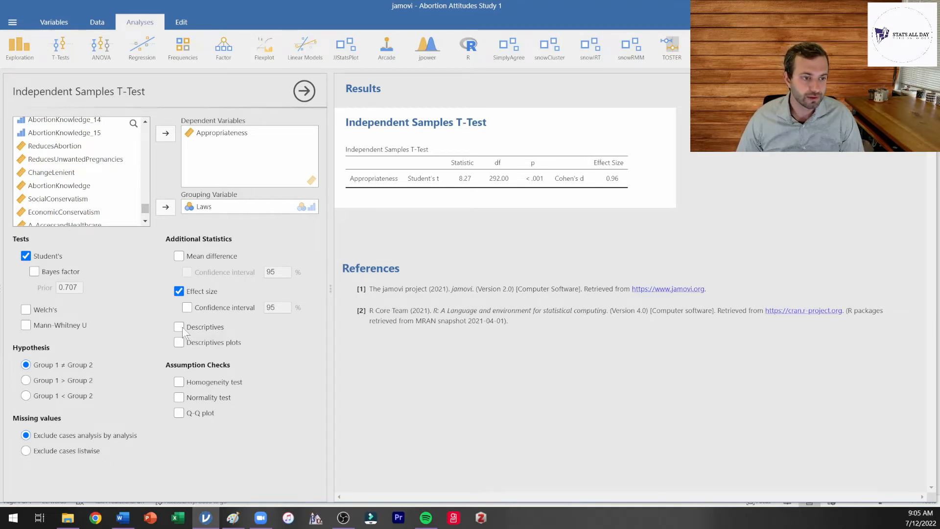
left_click(178, 327)
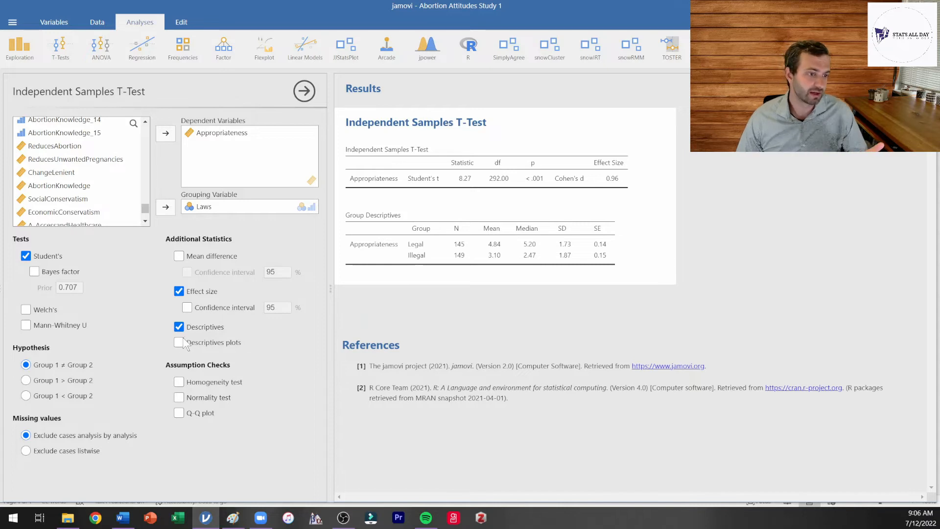
left_click(178, 343)
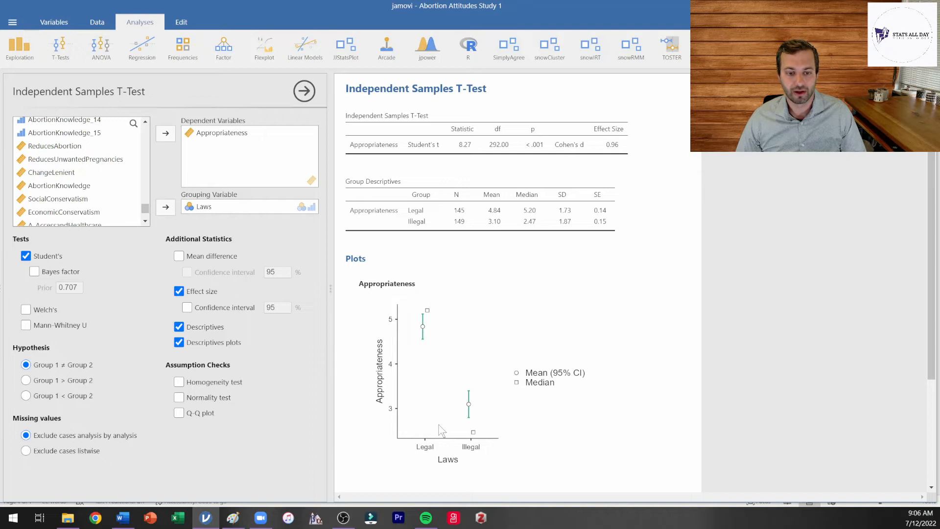
mouse_move(424, 437)
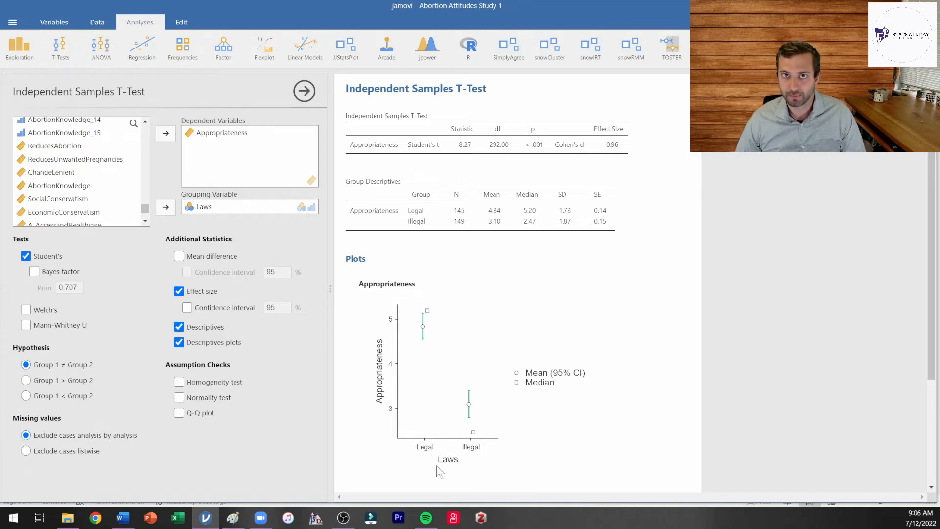
mouse_move(430, 461)
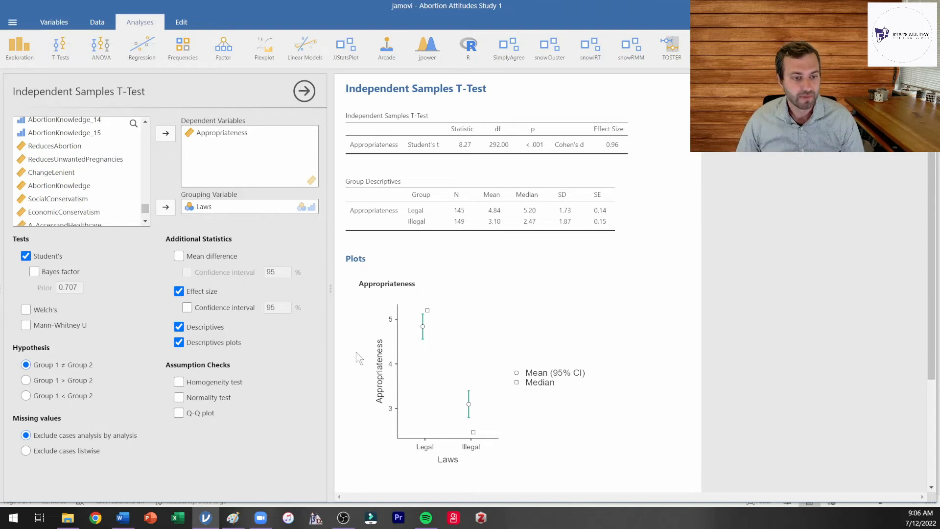
mouse_move(410, 452)
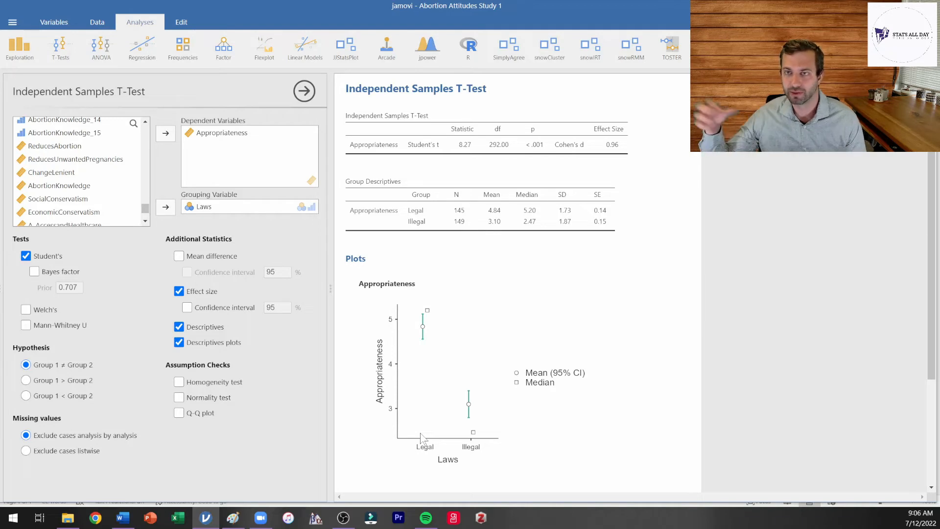
mouse_move(513, 398)
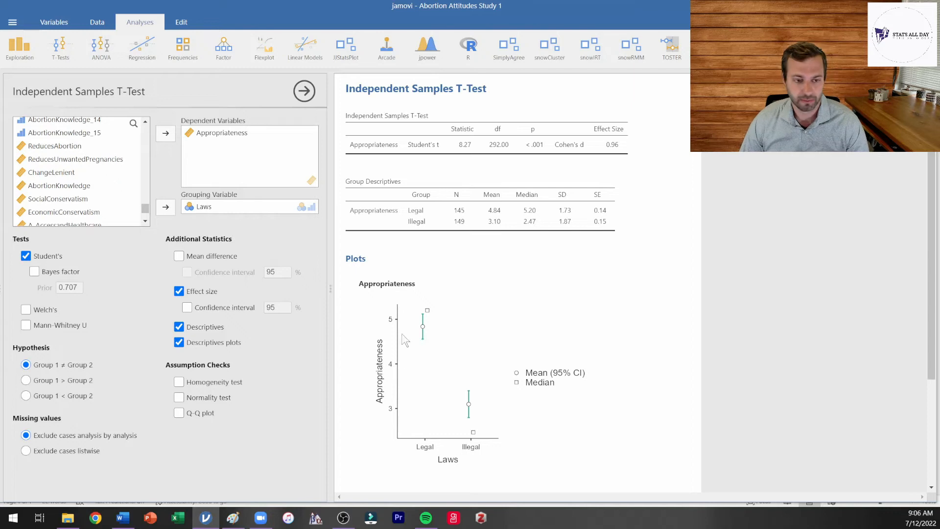
mouse_move(413, 341)
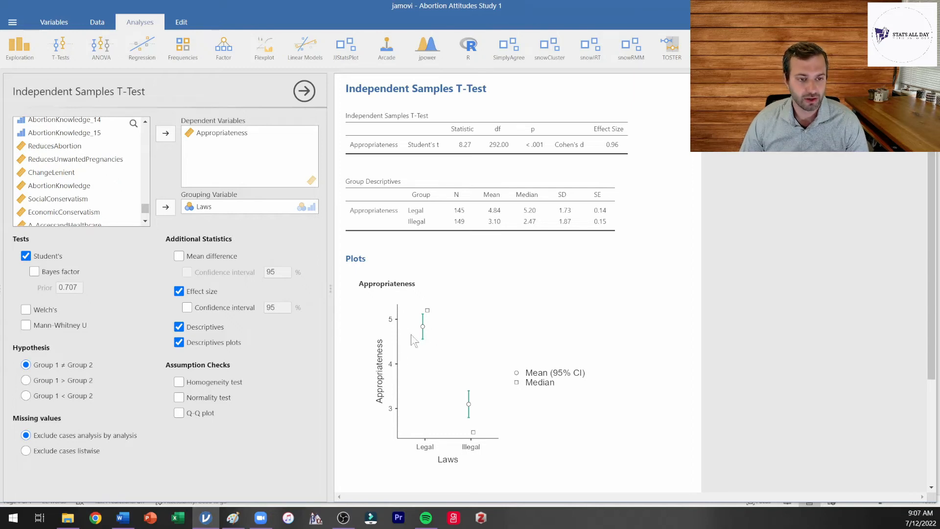
mouse_move(395, 331)
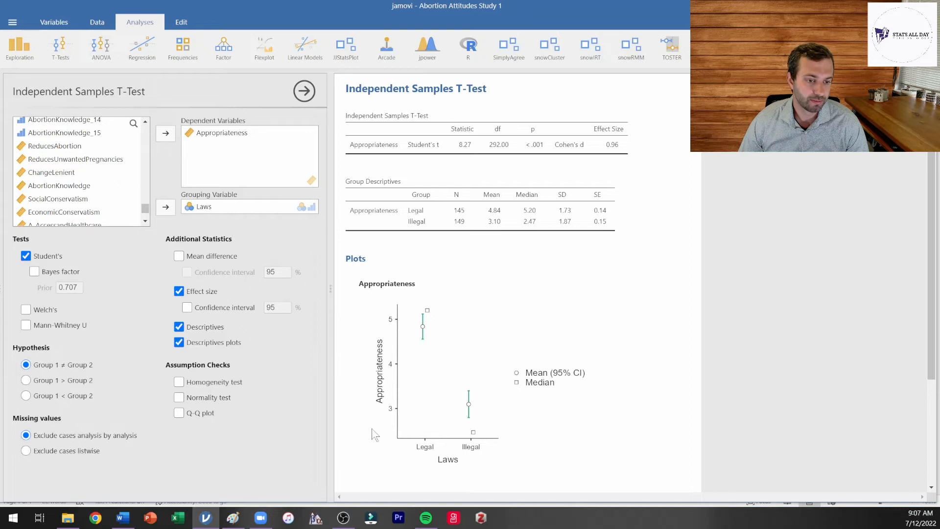
mouse_move(413, 441)
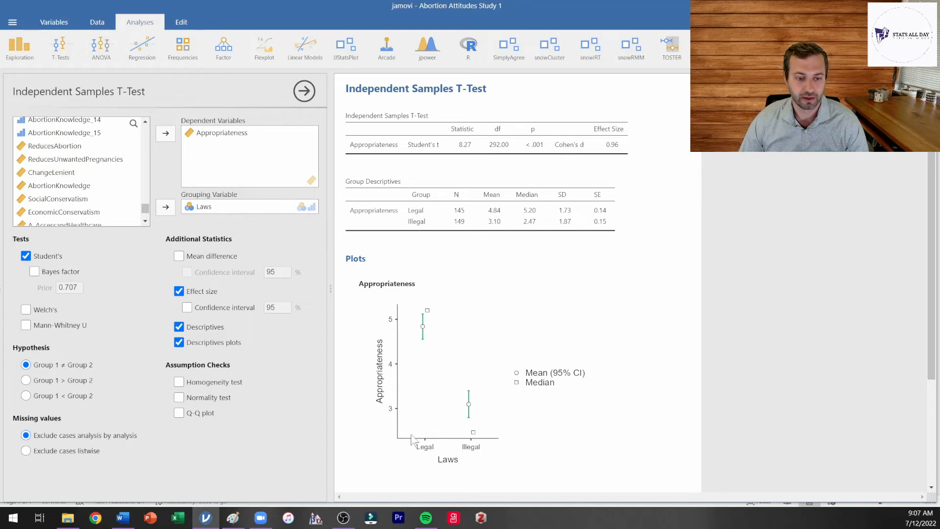
mouse_move(472, 431)
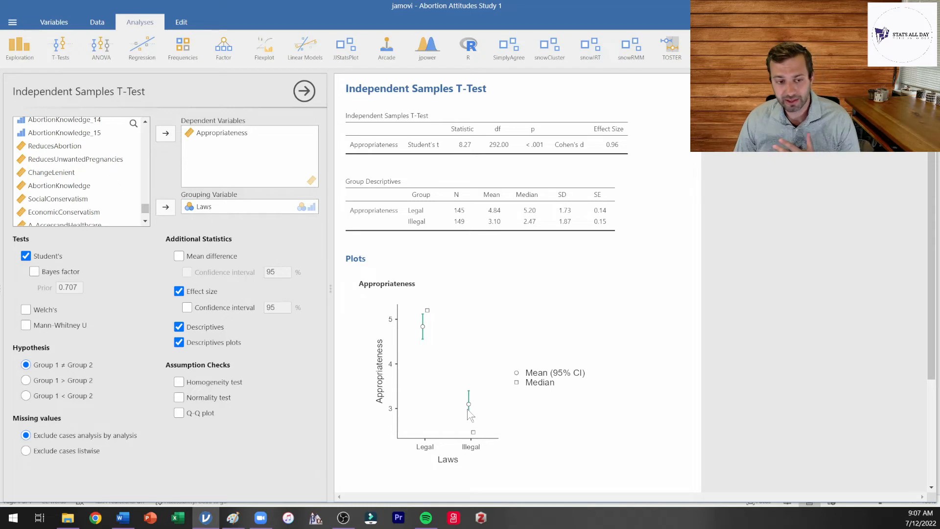
mouse_move(461, 402)
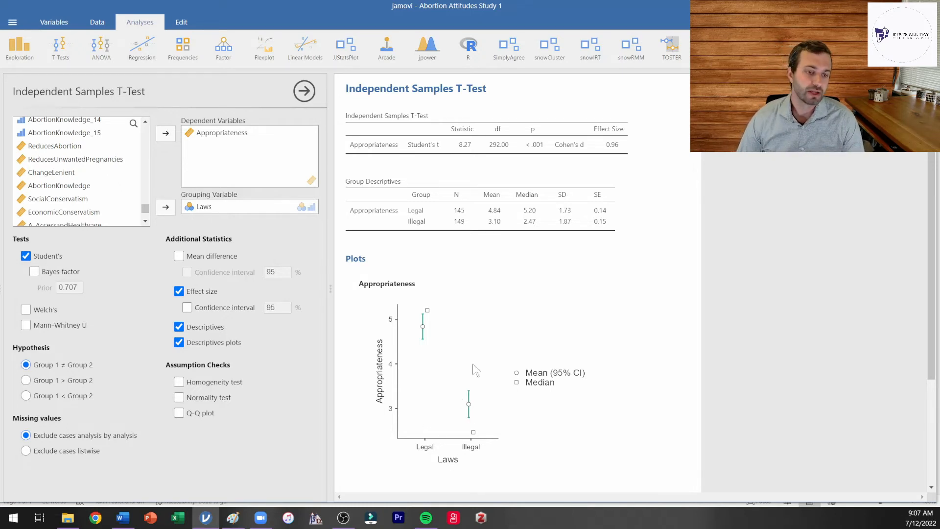
mouse_move(444, 344)
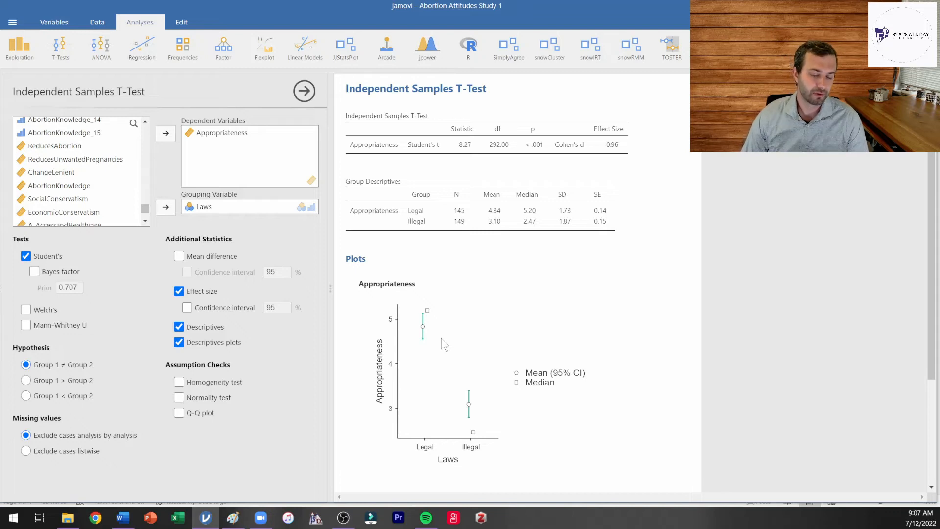
mouse_move(435, 374)
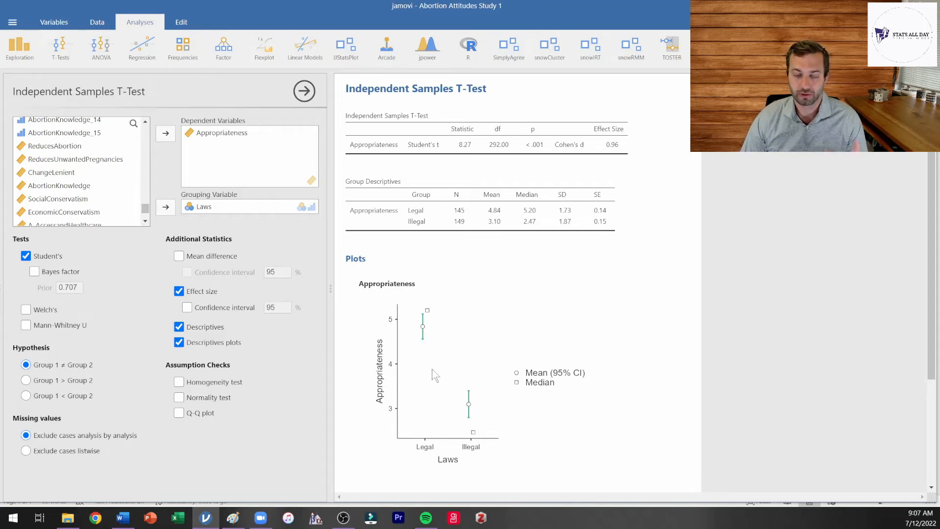
mouse_move(487, 351)
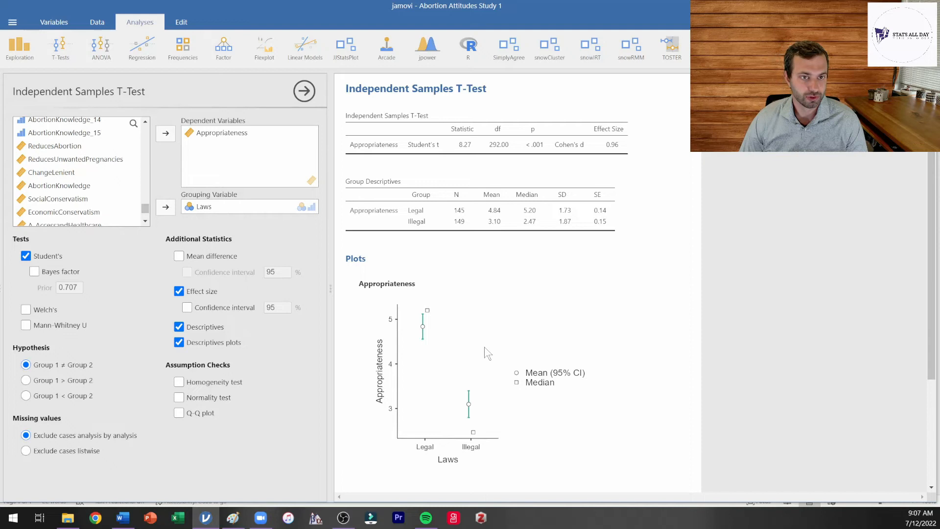
mouse_move(464, 237)
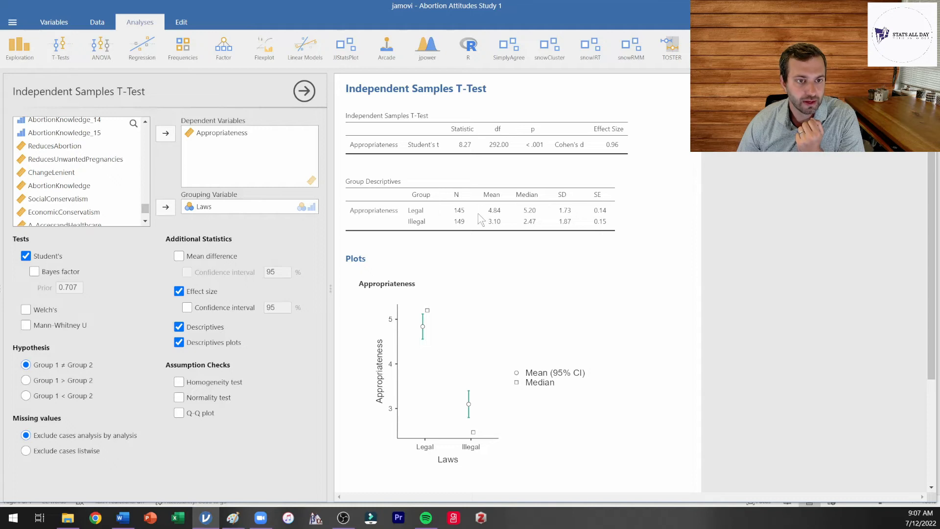
mouse_move(410, 230)
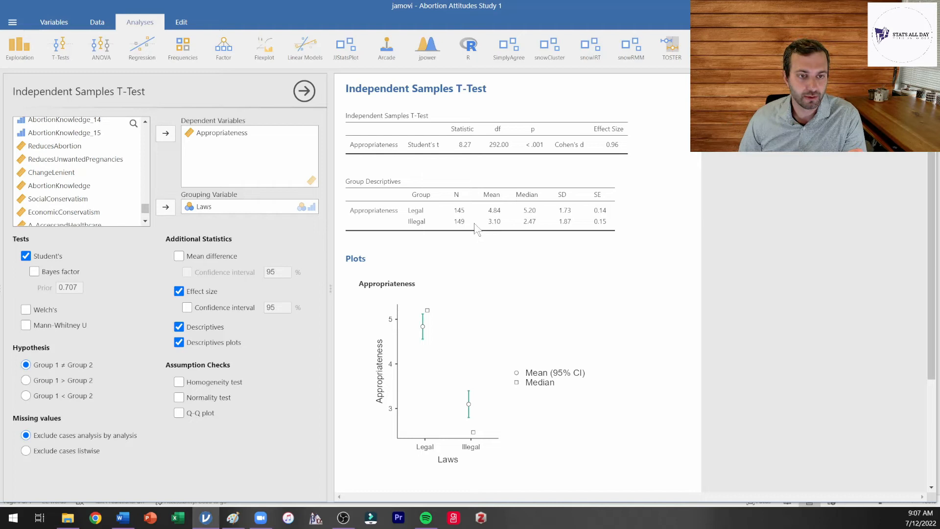
mouse_move(480, 208)
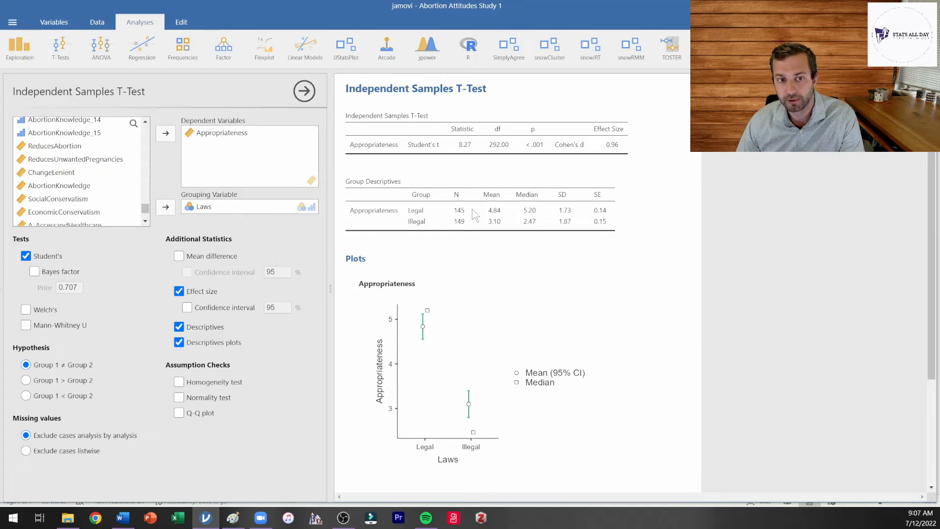
mouse_move(481, 212)
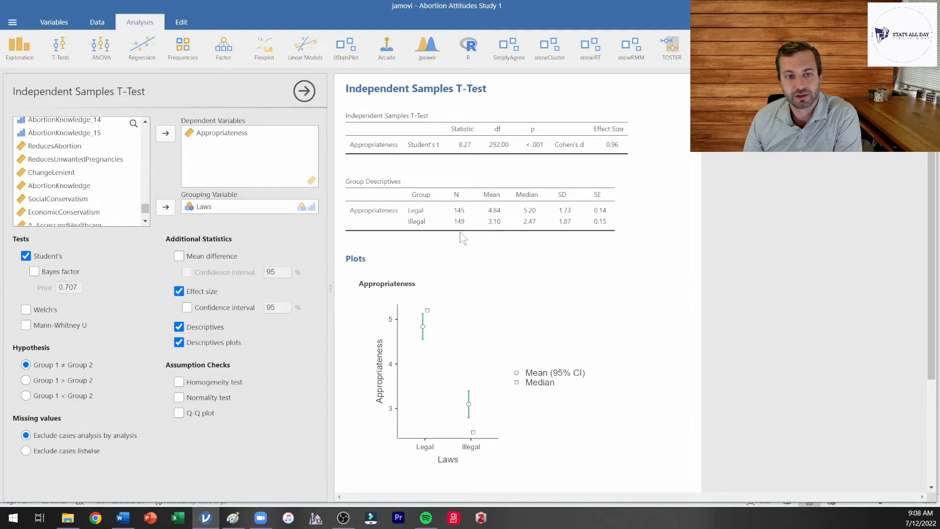
mouse_move(489, 211)
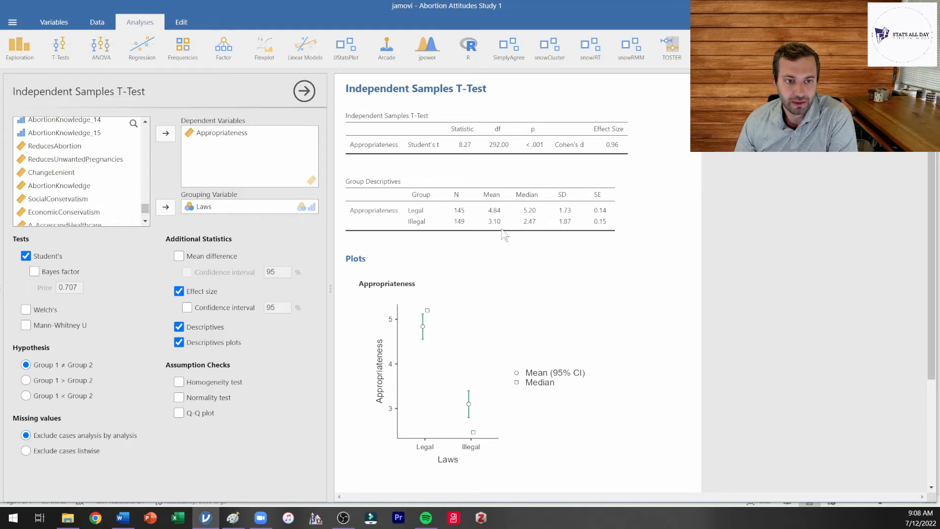
mouse_move(503, 221)
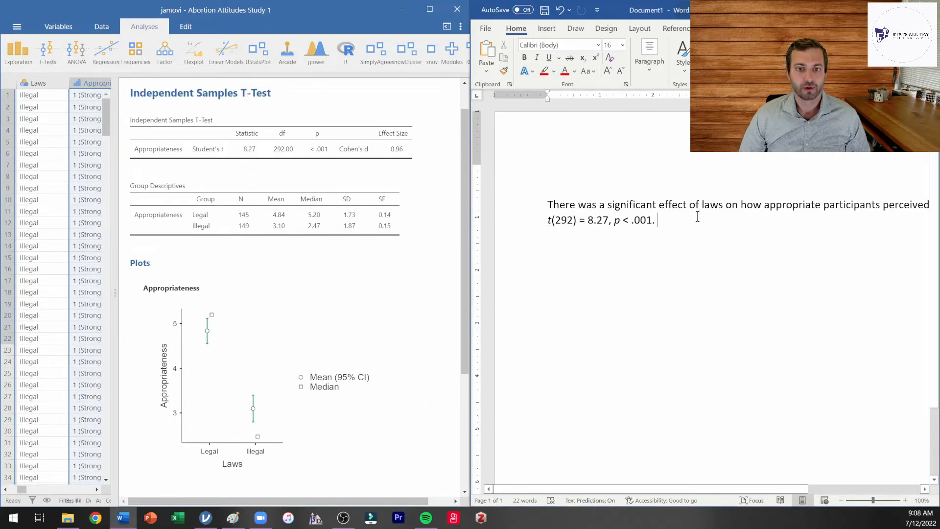
Write that participants perceived legal laws (M = 4.84, SD = 1.73)..
type("Spec")
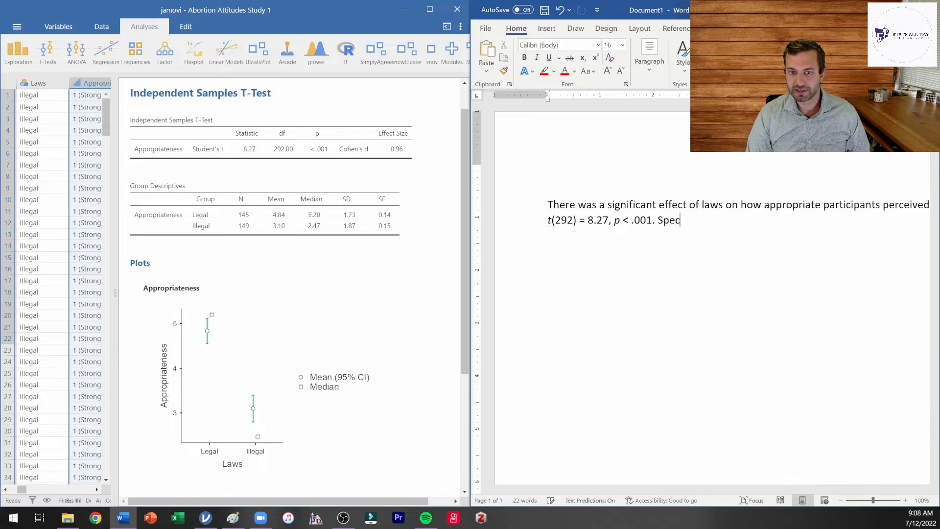
type("ifically,")
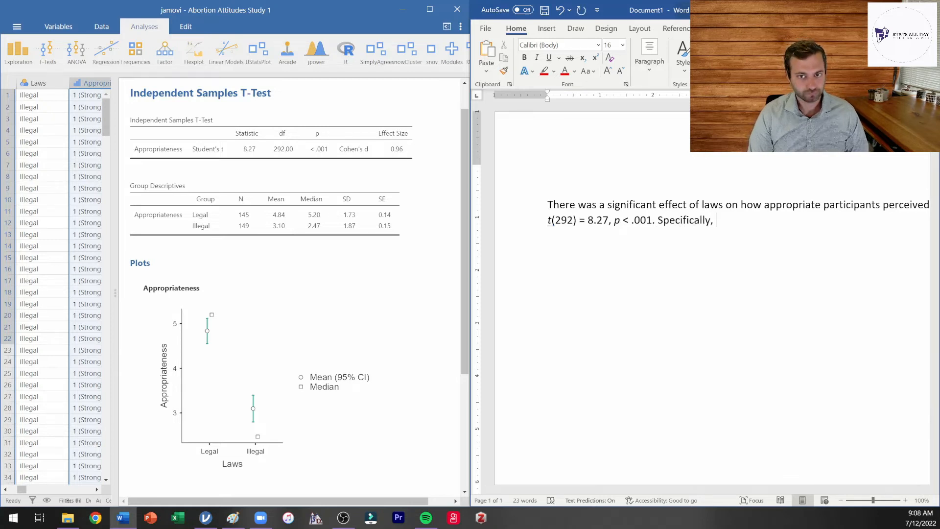
type("our results s")
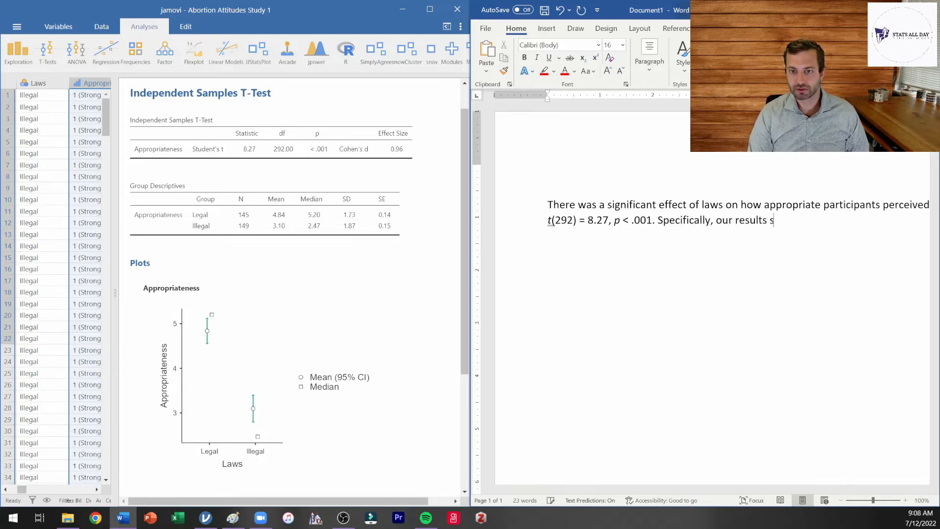
type("howed that")
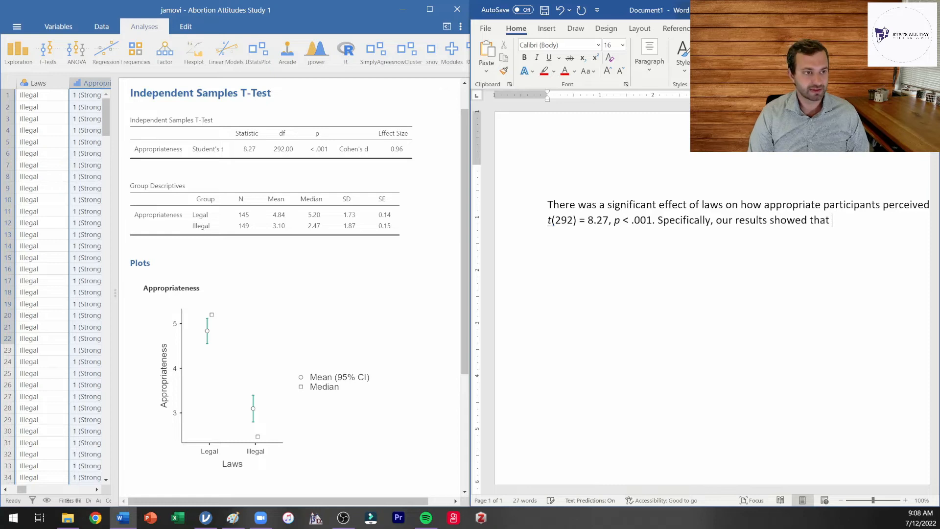
type("participants perceived the")
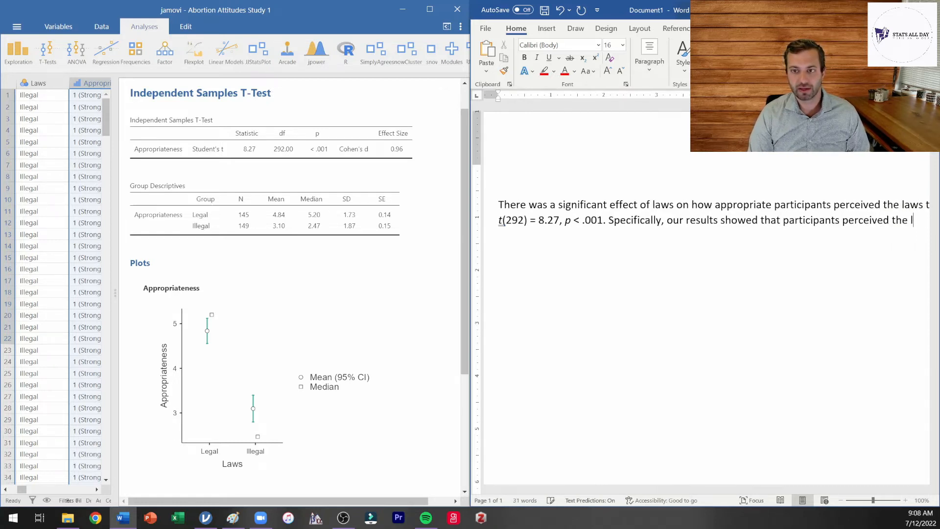
type("legal laws (")
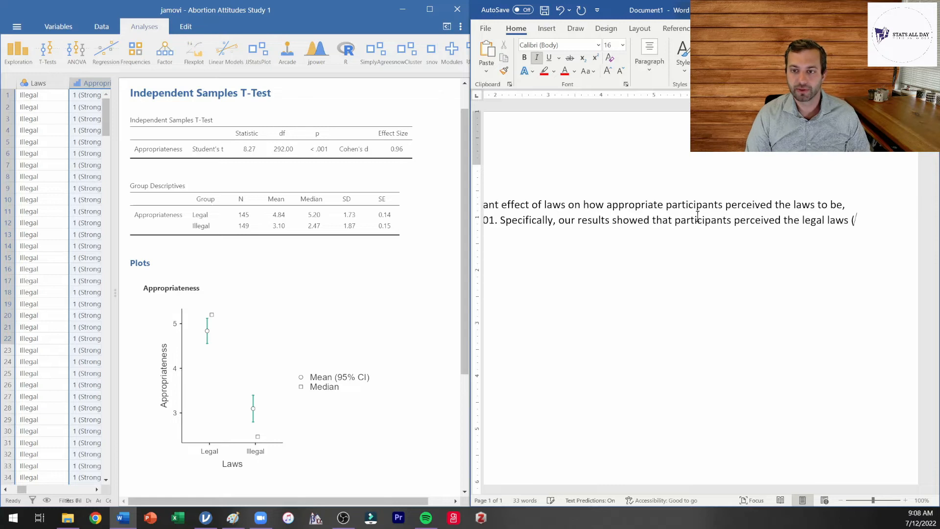
type("M")
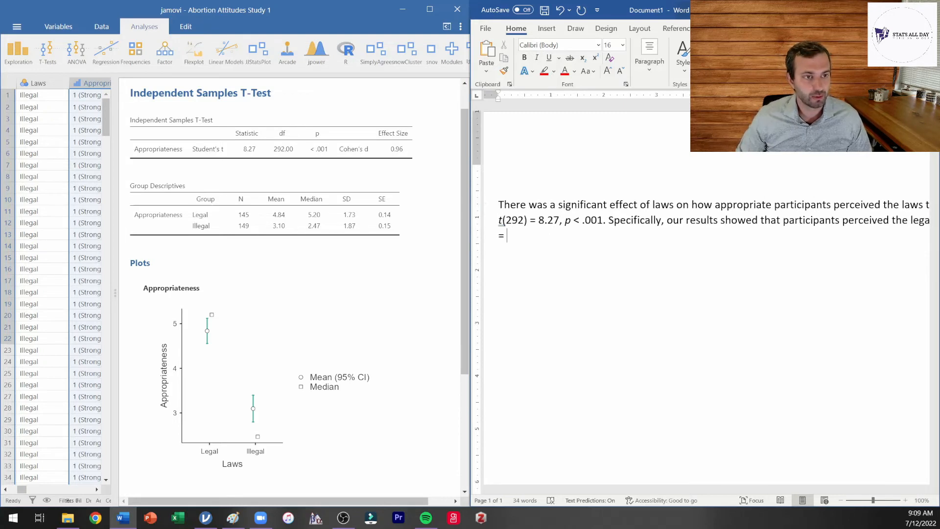
type("4.84")
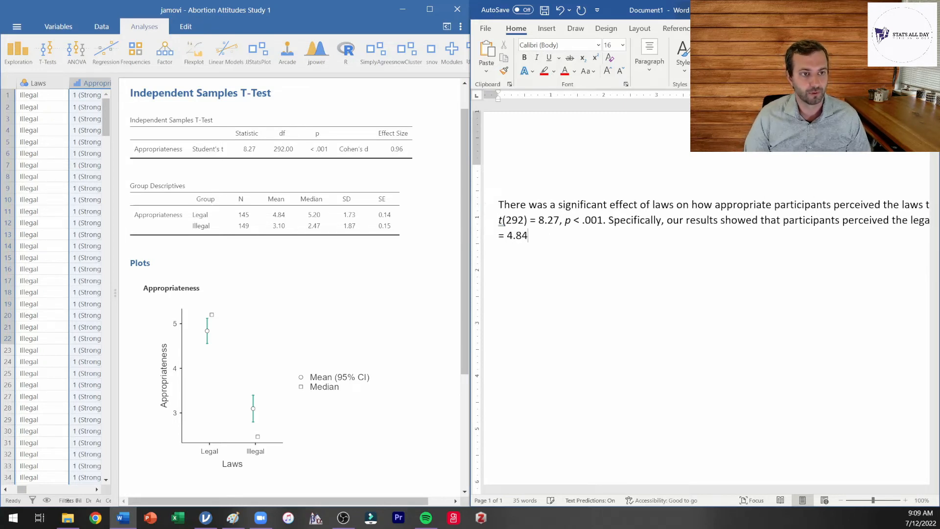
type(",")
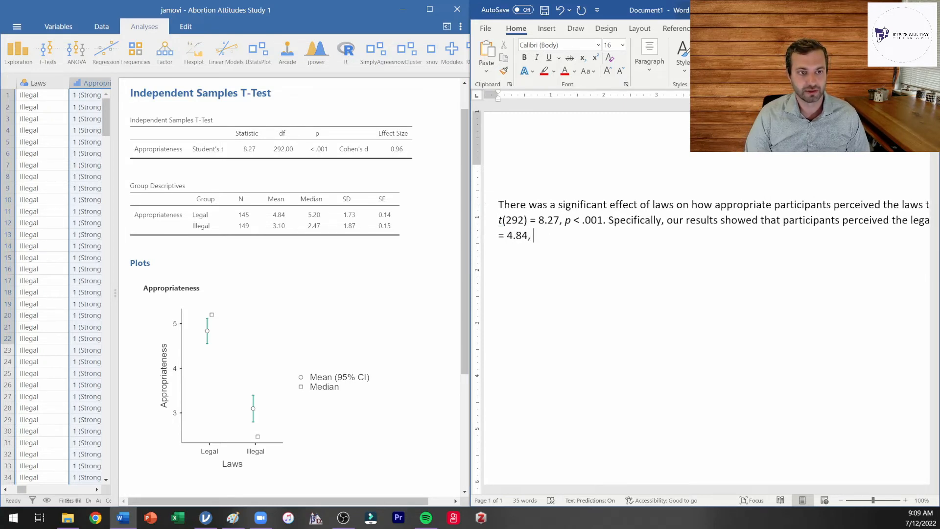
type("SD")
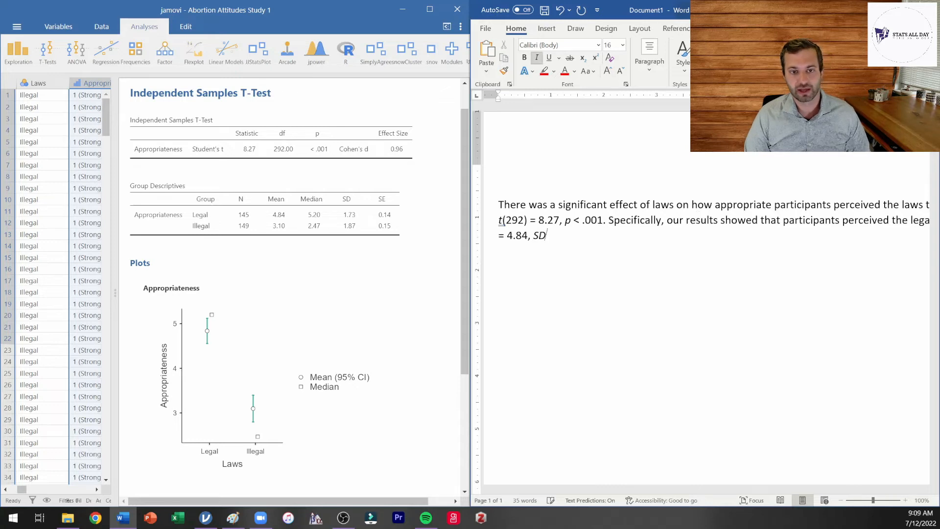
type("=")
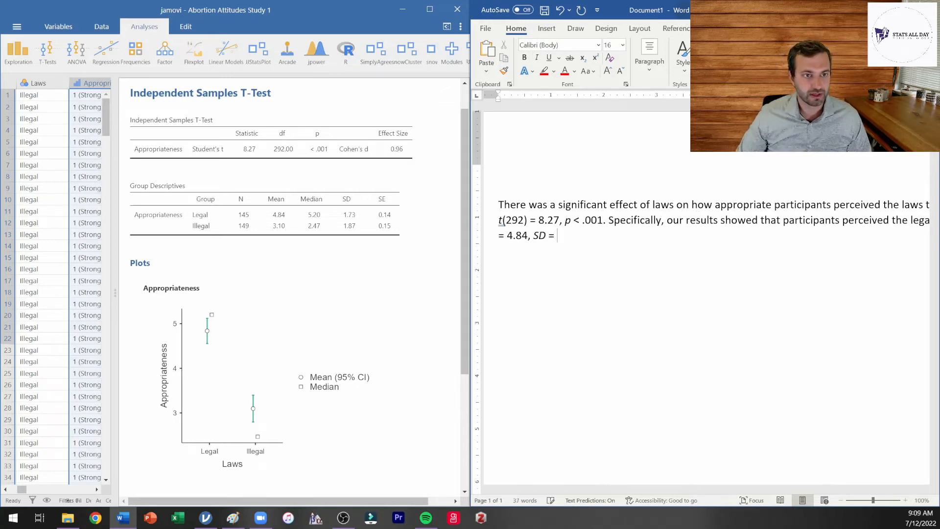
type("1.73")
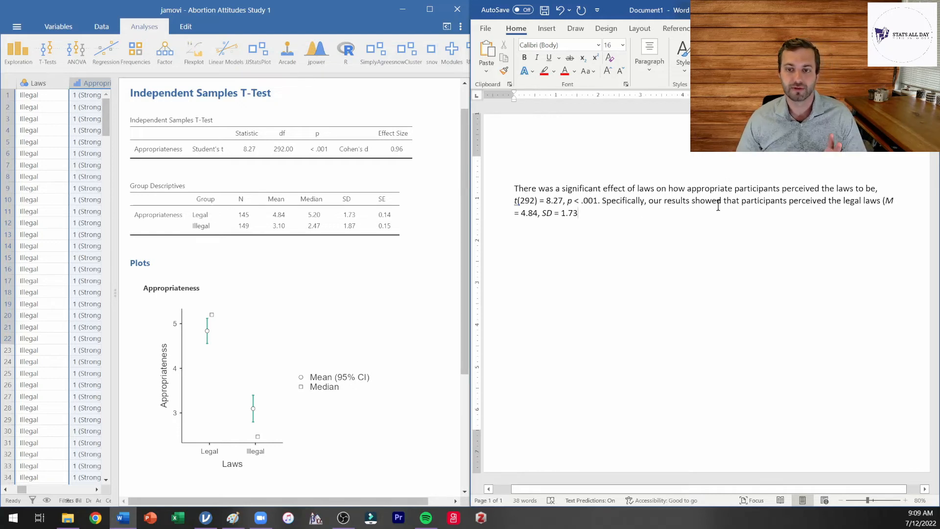
...to be more appropriate than illegal laws (M = 3.10, SD = 1.87)
type("to")
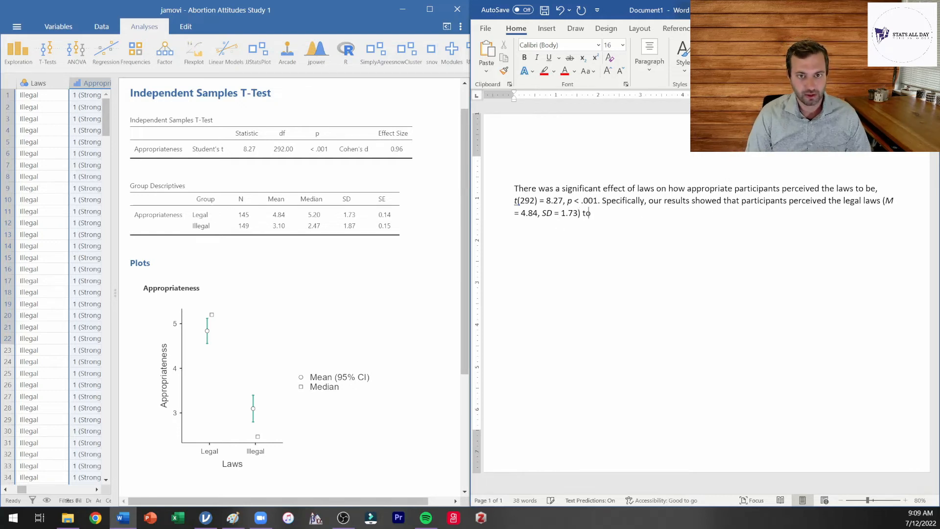
type("be more appropriate than the ille")
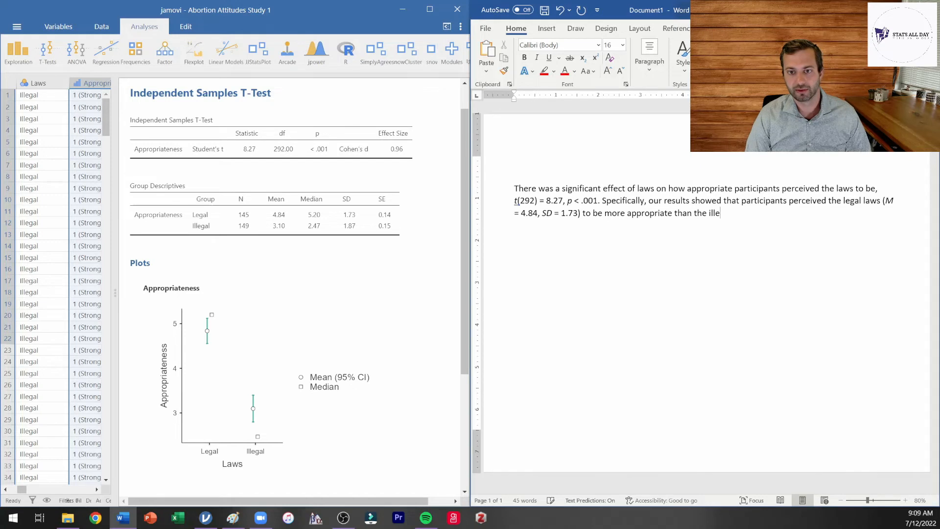
type("gal")
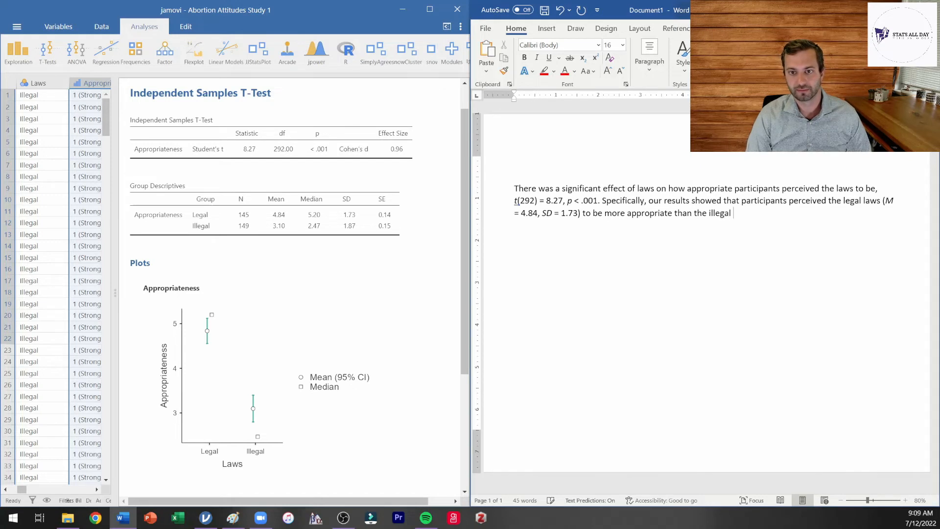
type("laws (")
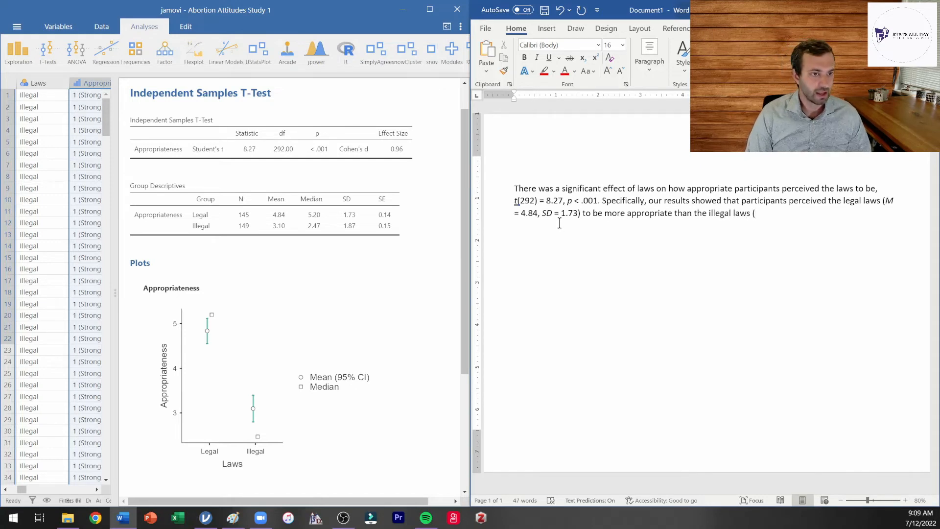
type("M")
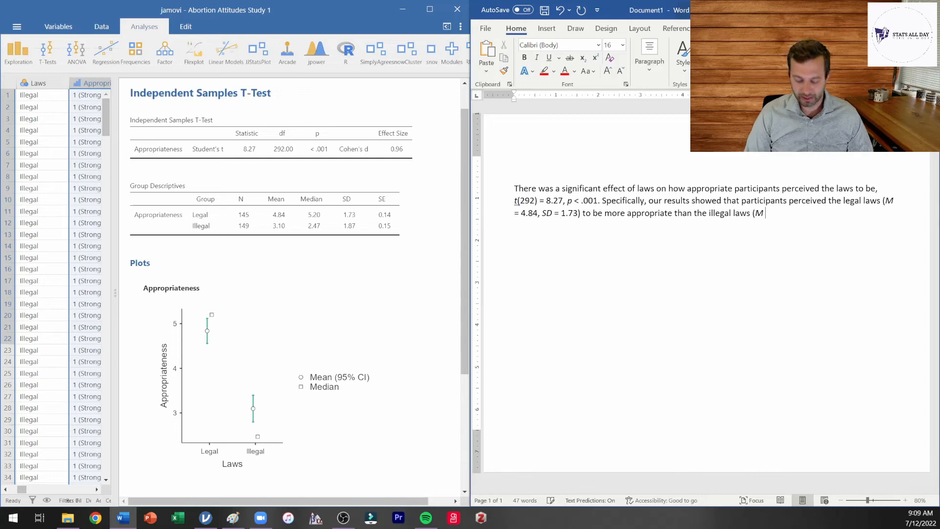
type("= 3.10, S")
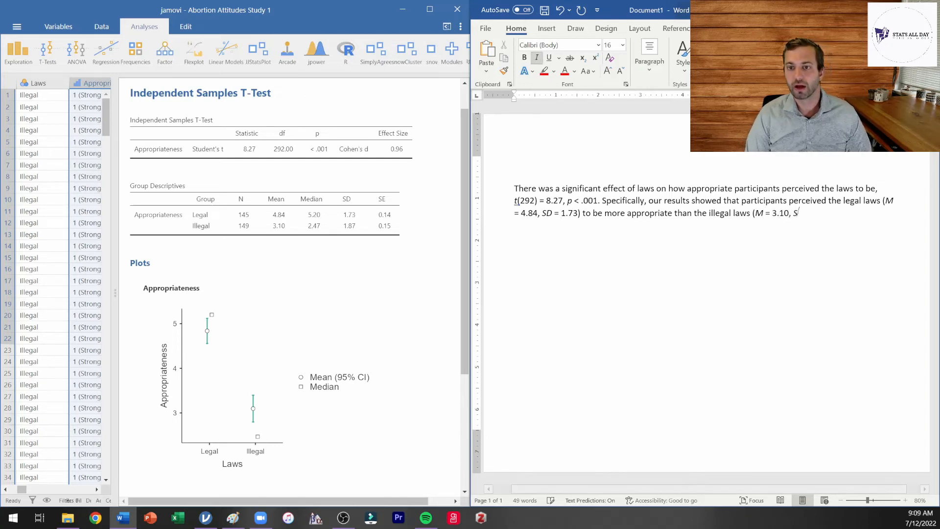
type("D =")
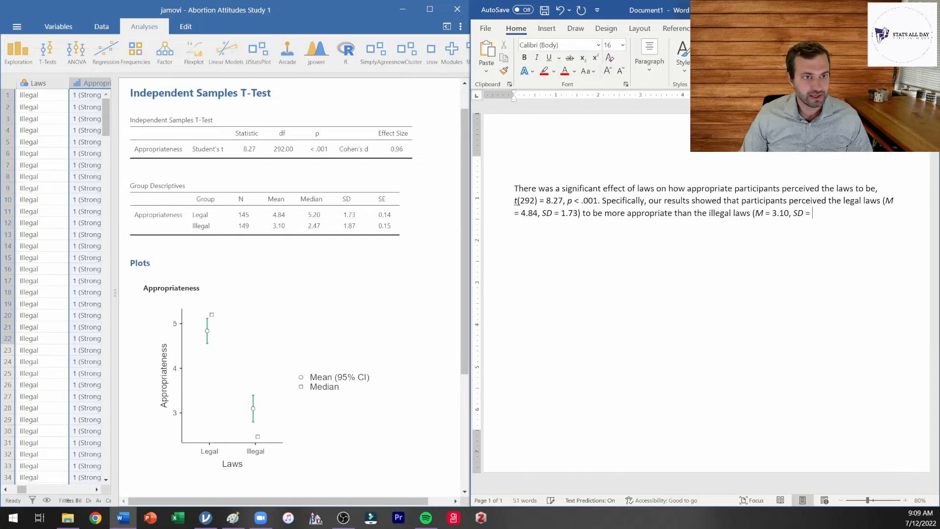
type("1.87).")
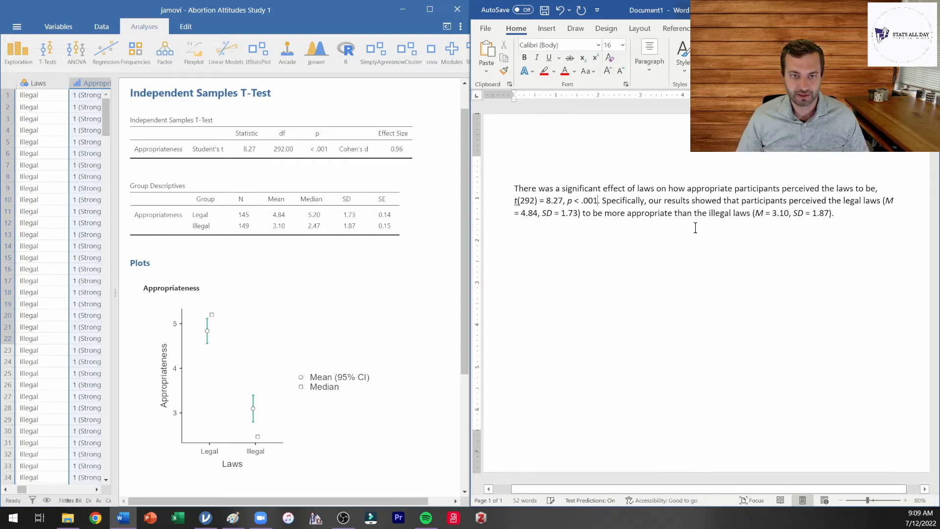
Add the effect size, d = 0.96, right after p < .001 in the t-test sentence
type(",")
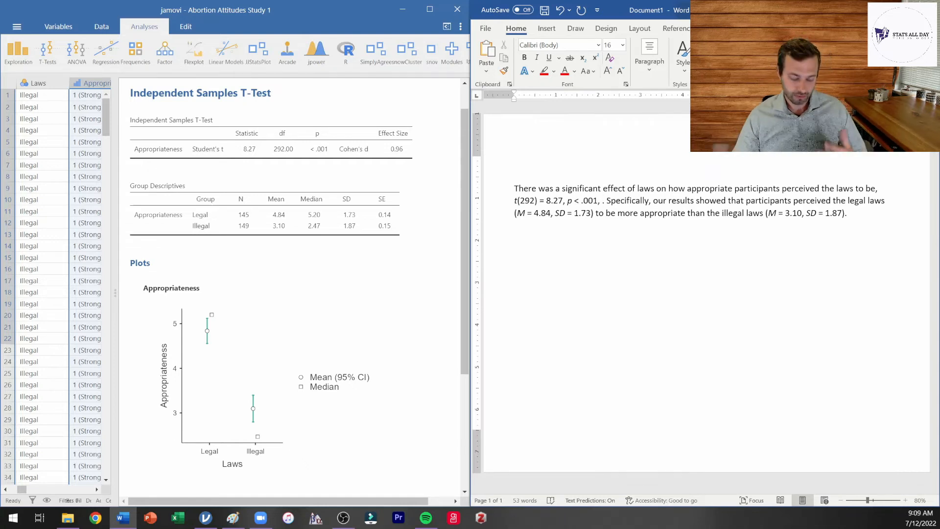
type("d =")
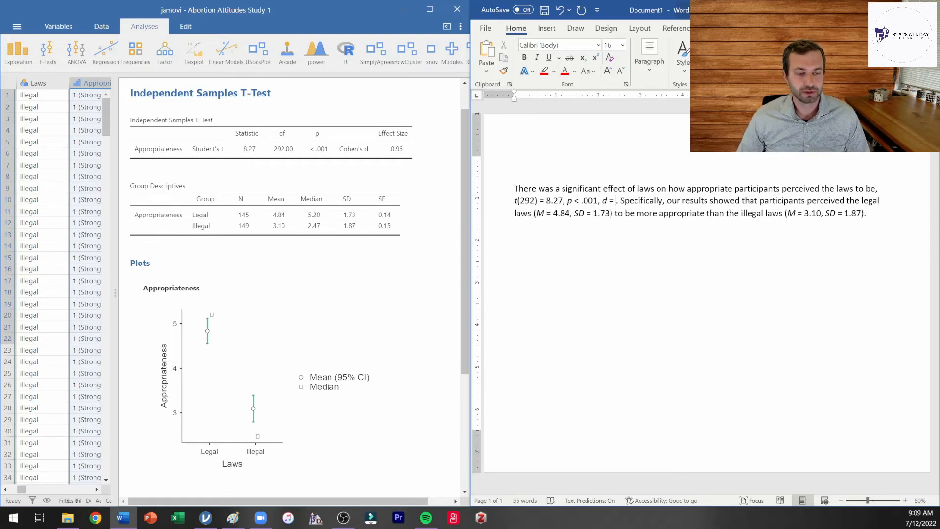
type("0.96")
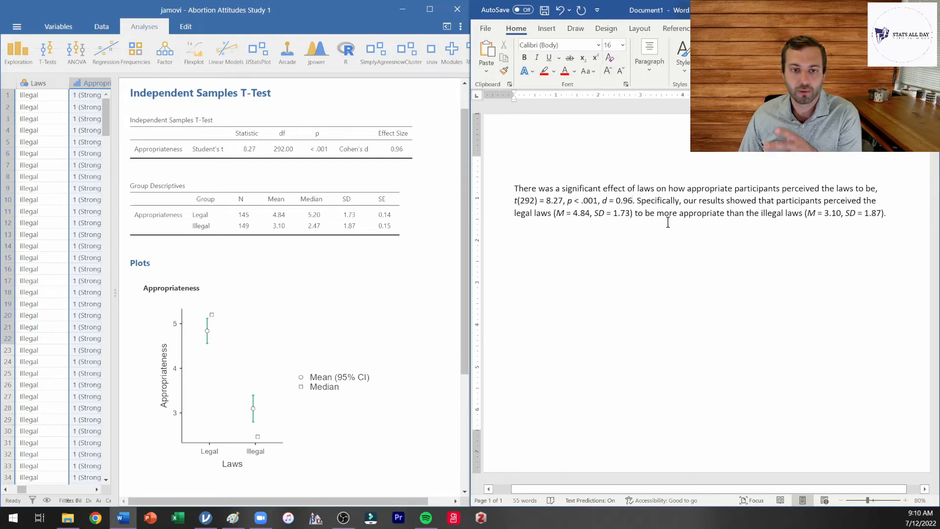
left_click(616, 199)
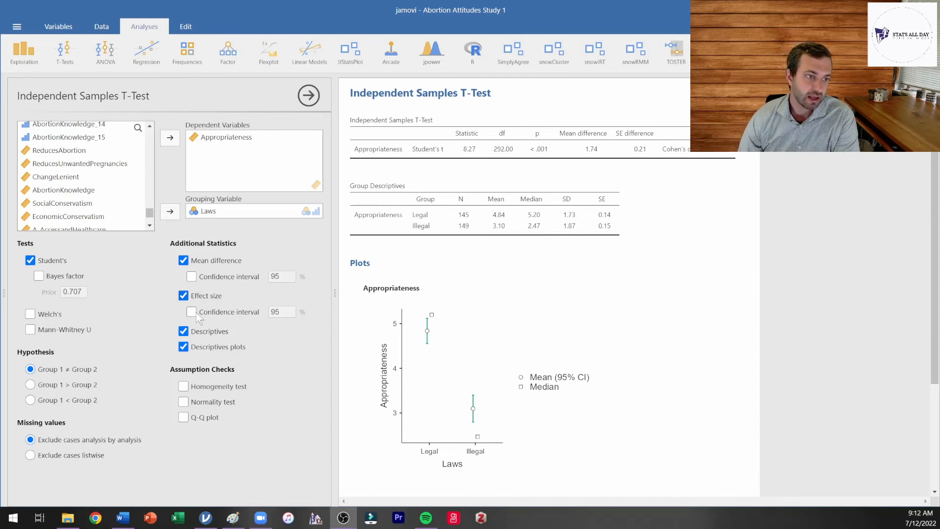
Add the 95% confidence interval of the mean difference (1.33 to 2.16) to the jamovi t-test table
left_click(192, 312)
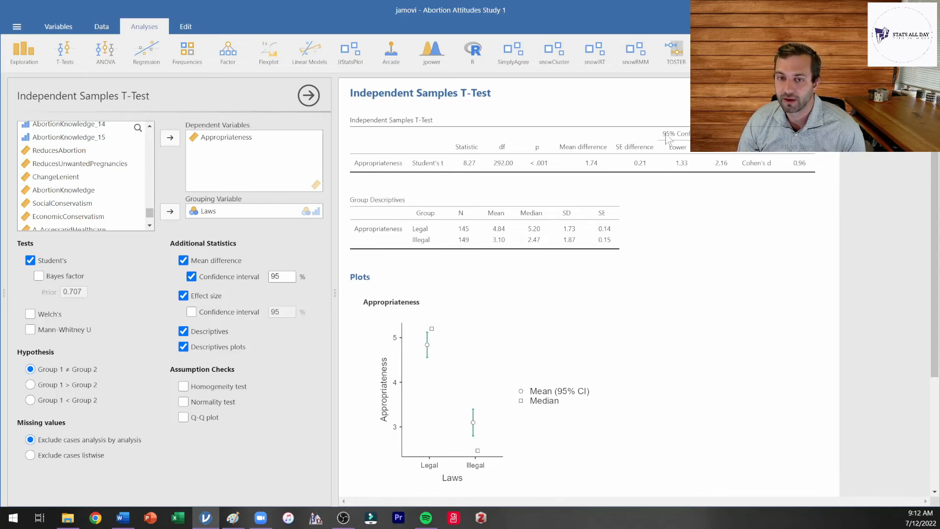
mouse_move(687, 172)
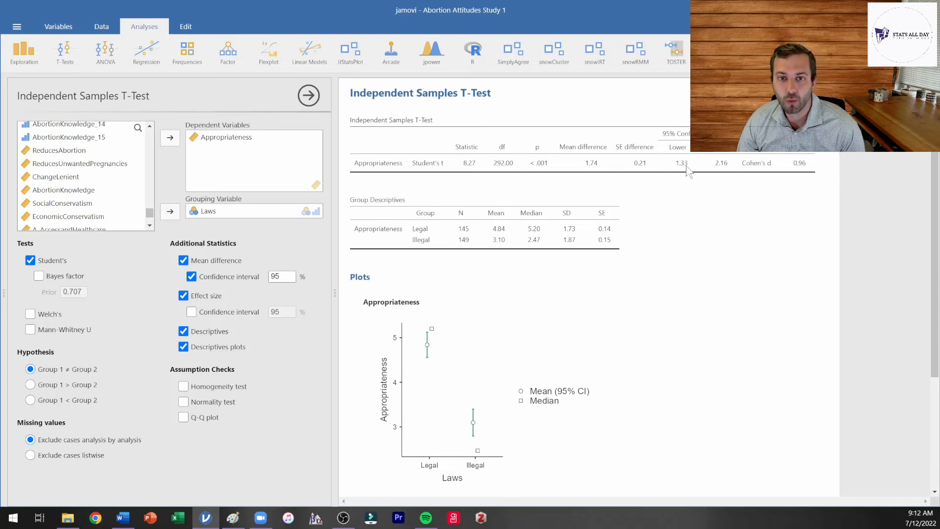
mouse_move(710, 189)
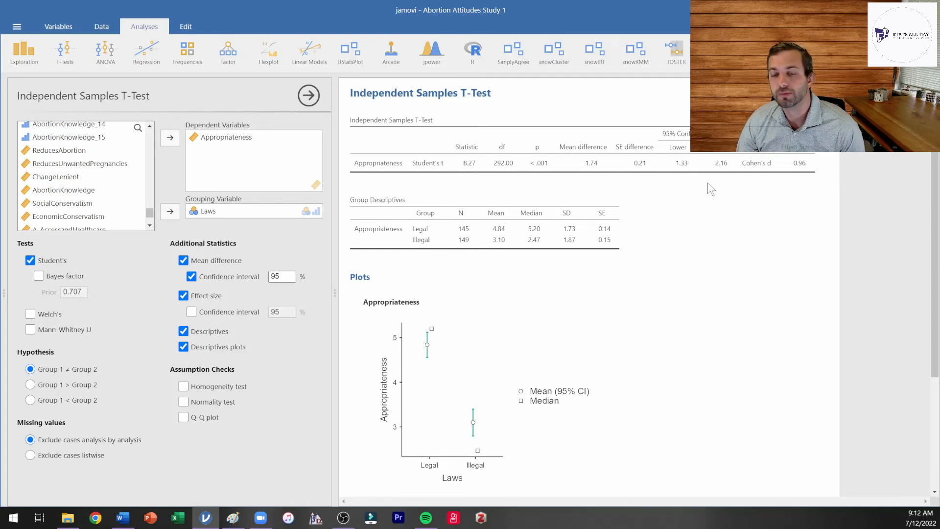
mouse_move(732, 190)
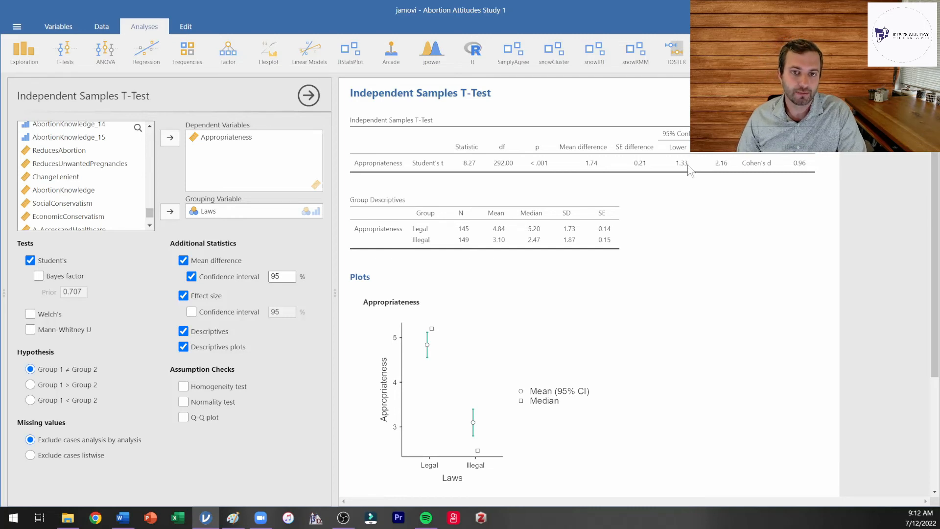
mouse_move(634, 203)
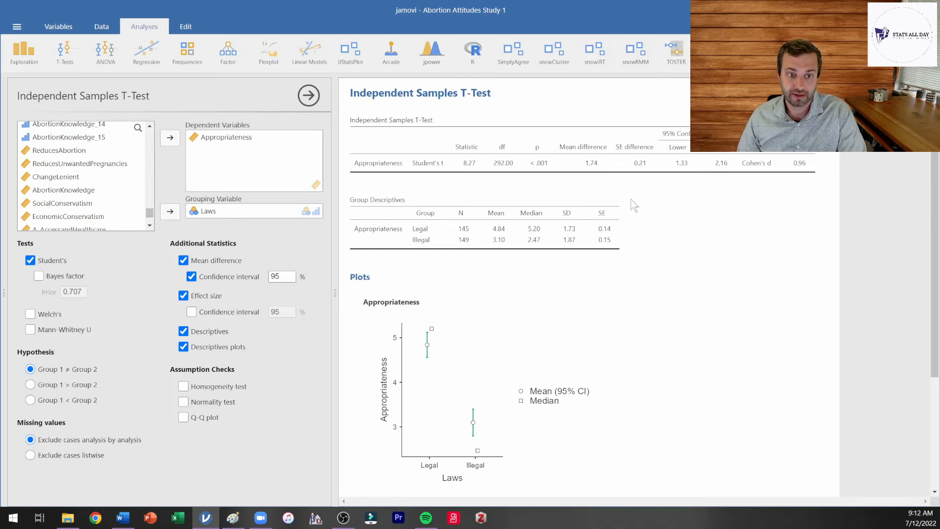
mouse_move(511, 231)
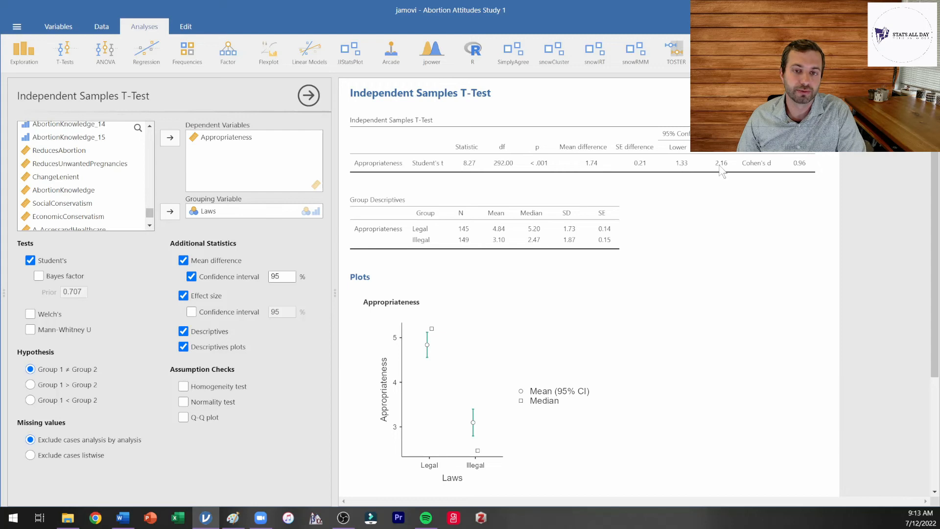
mouse_move(671, 176)
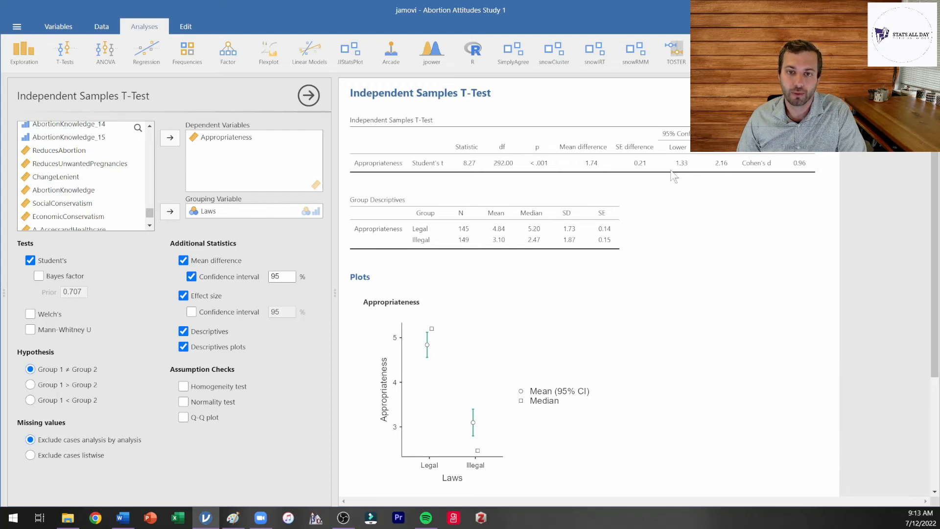
mouse_move(712, 174)
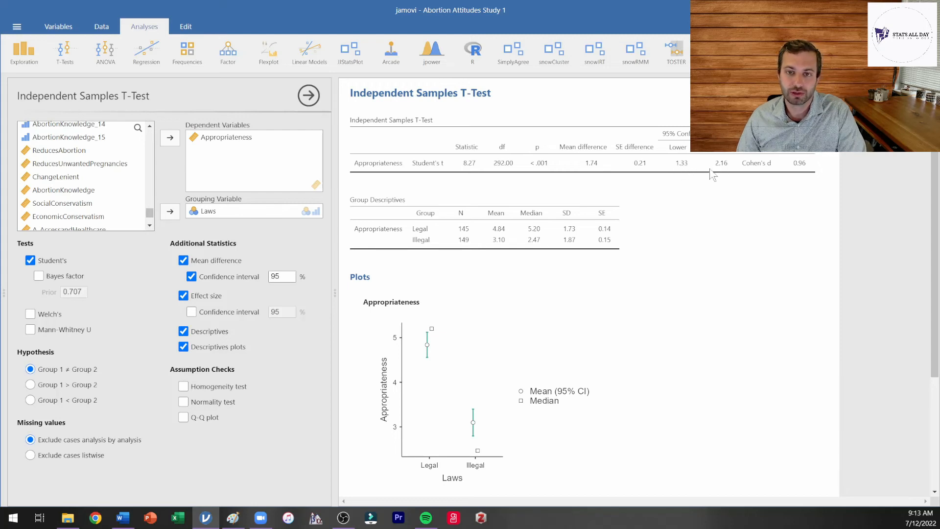
mouse_move(524, 217)
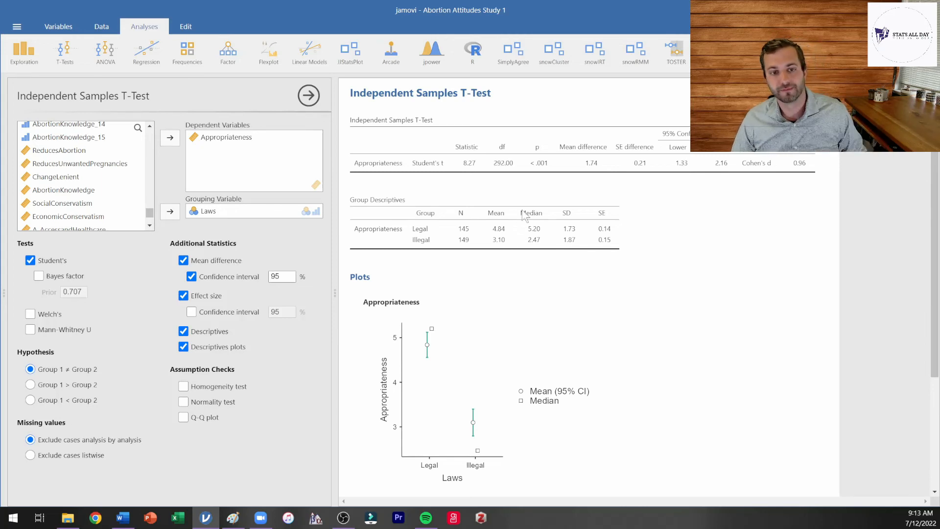
mouse_move(508, 255)
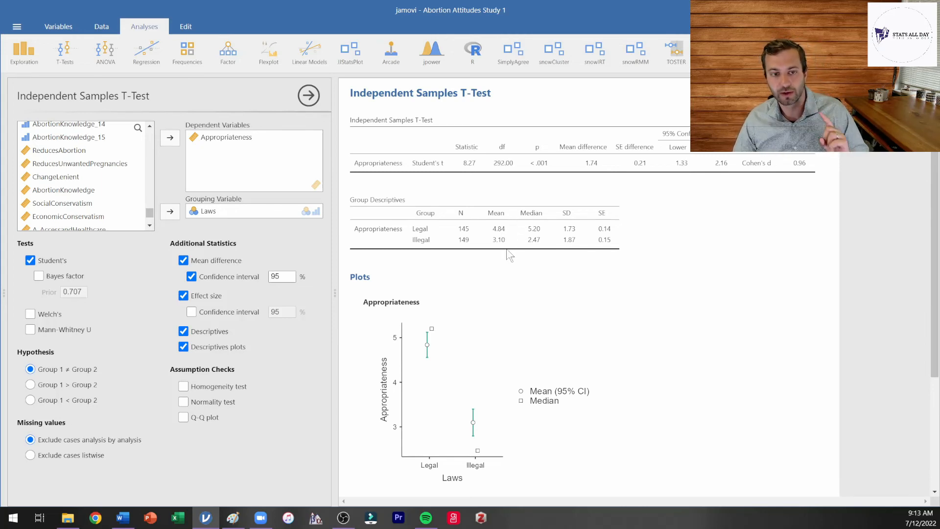
mouse_move(682, 165)
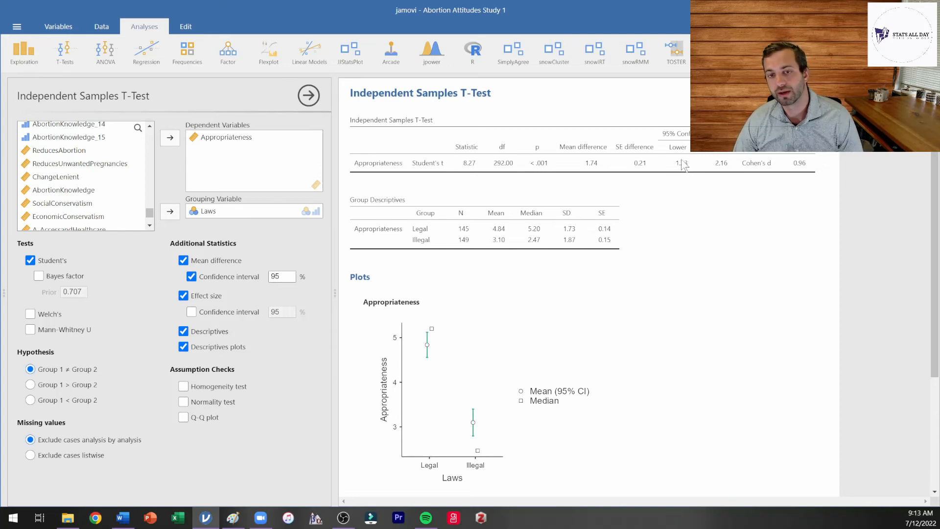
mouse_move(736, 171)
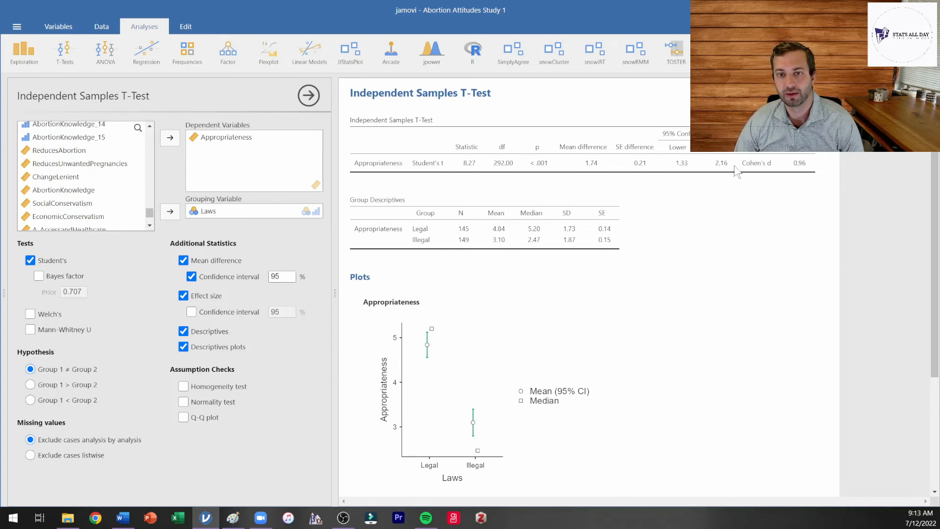
mouse_move(695, 172)
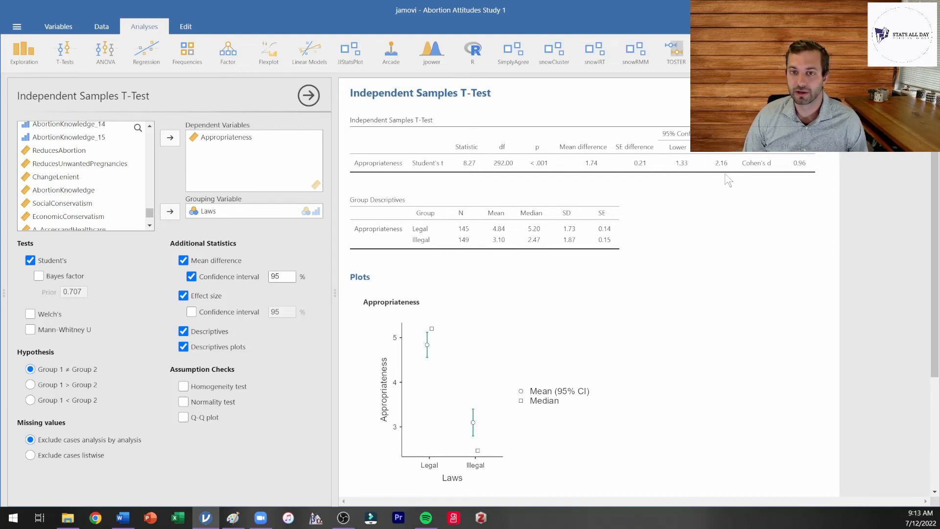
mouse_move(735, 168)
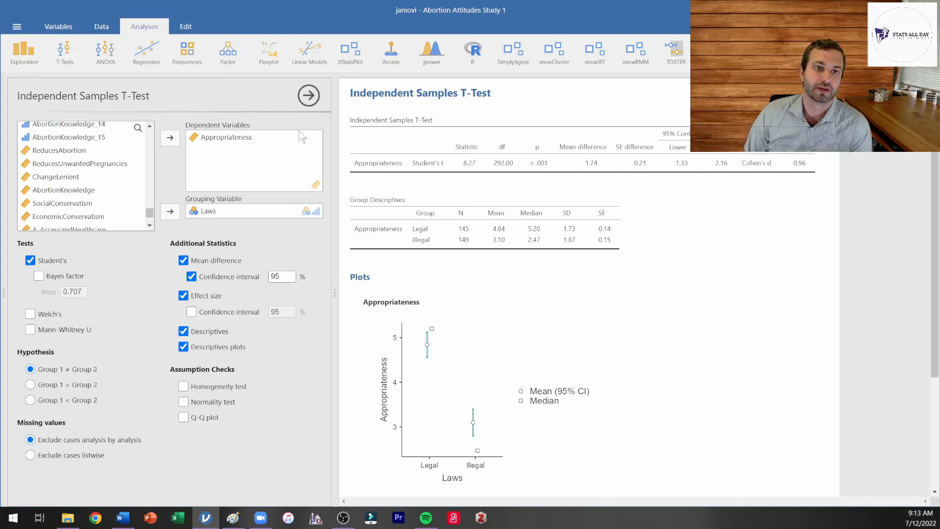
mouse_move(450, 35)
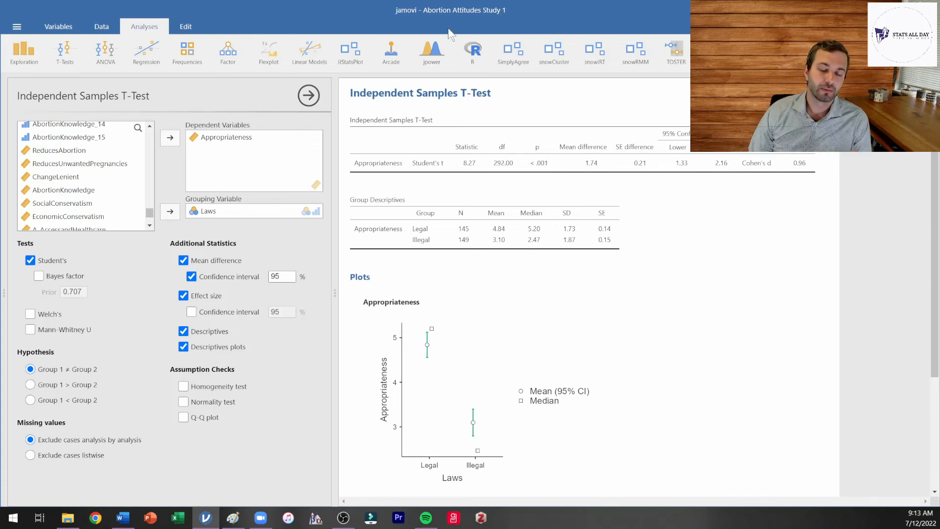
mouse_move(699, 173)
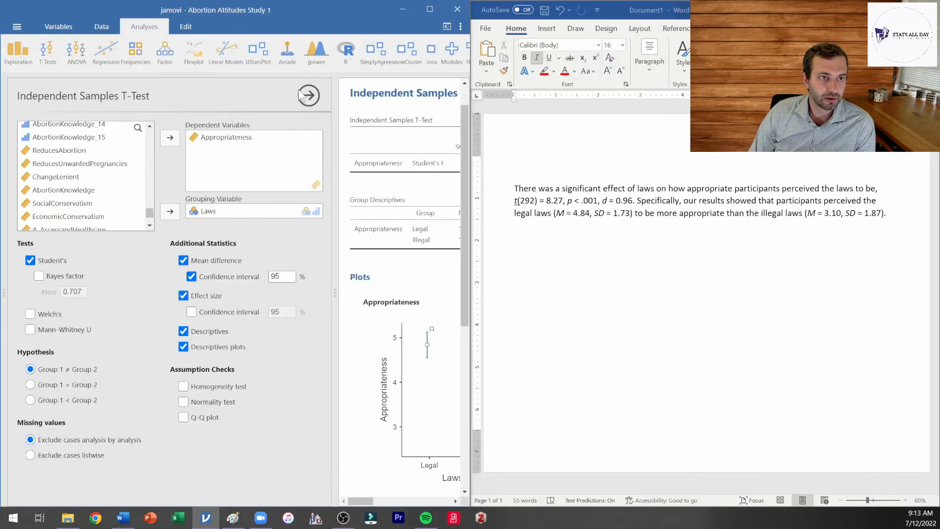
Append 95% CI [1.33, 2.16] after d = 0.96 in the results sentence, with CI italicized
left_click(308, 95)
type(", 95%")
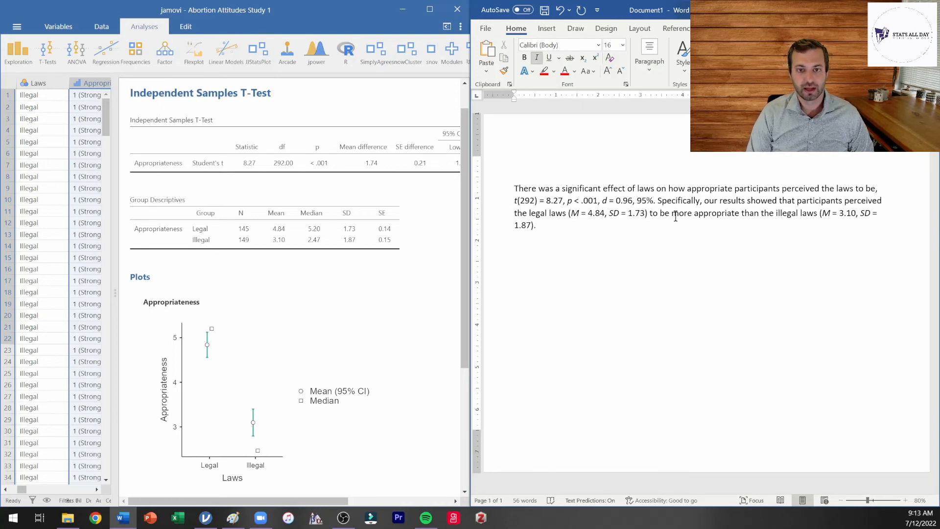
type("CI")
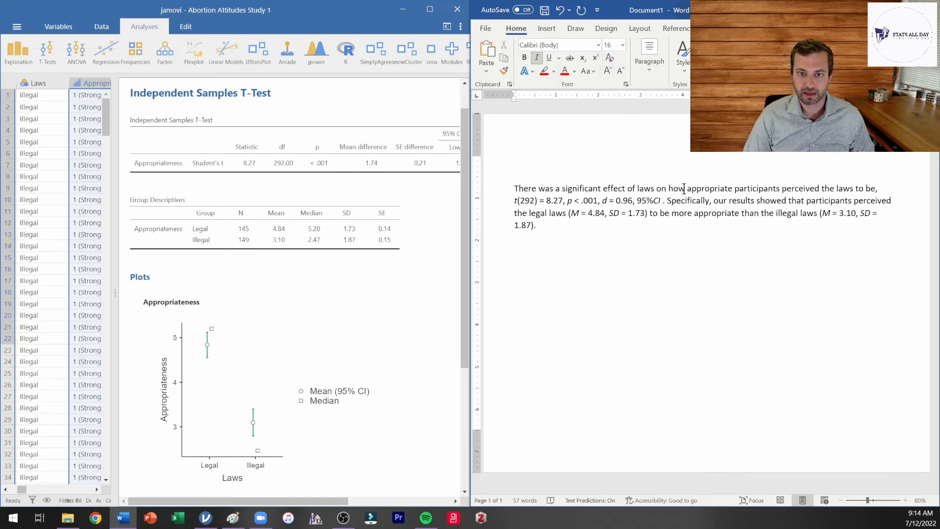
type("[1.33,")
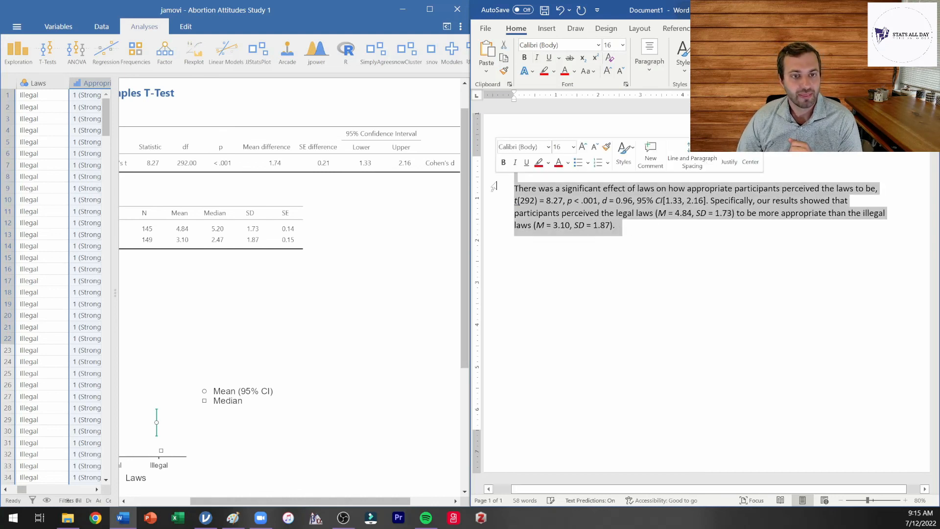
left_click(618, 236)
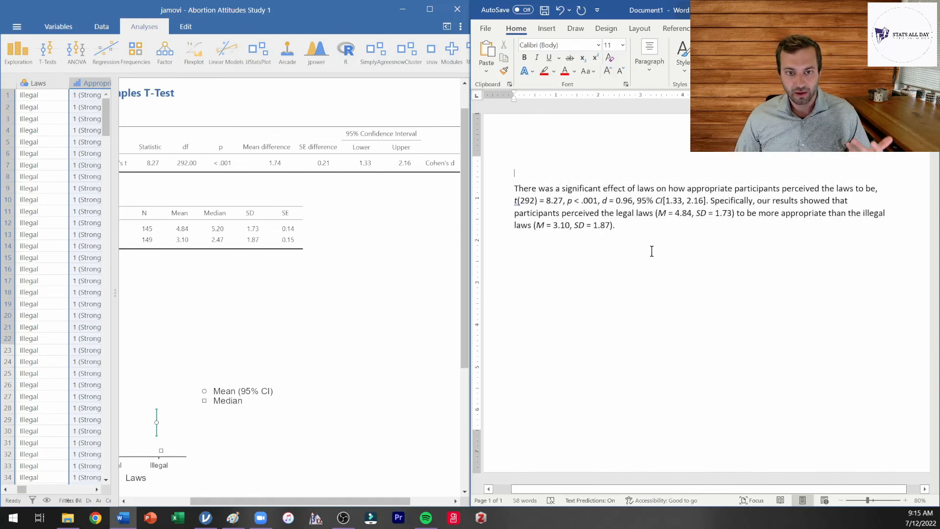
mouse_move(650, 238)
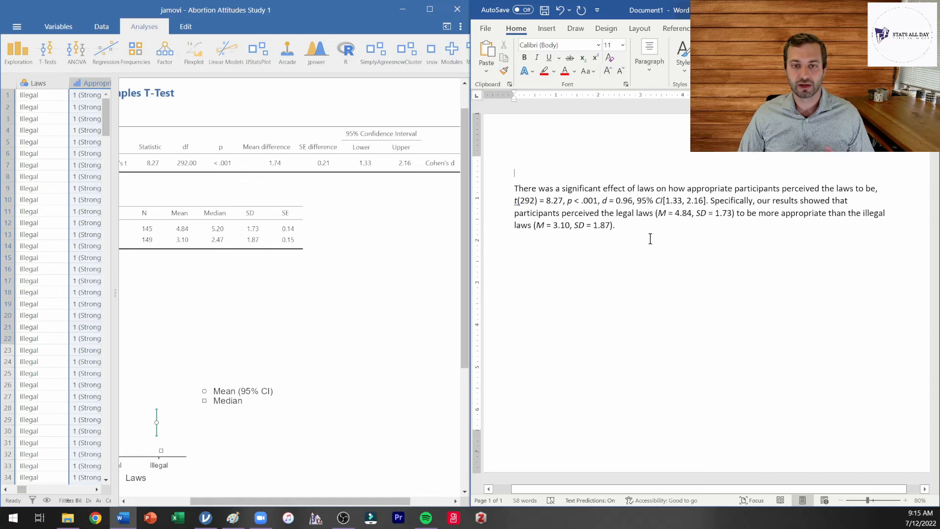